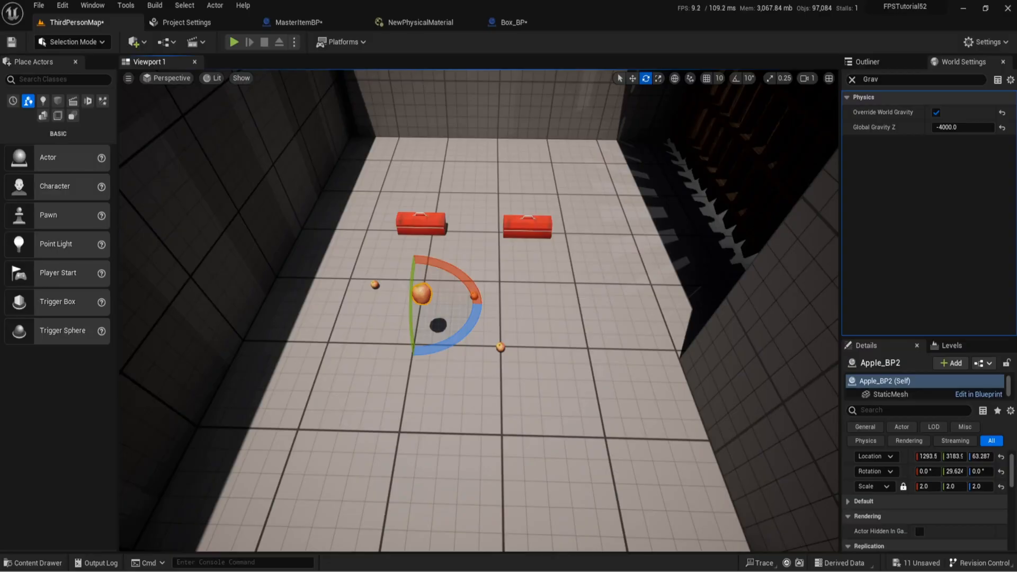
mouse_move(533, 290)
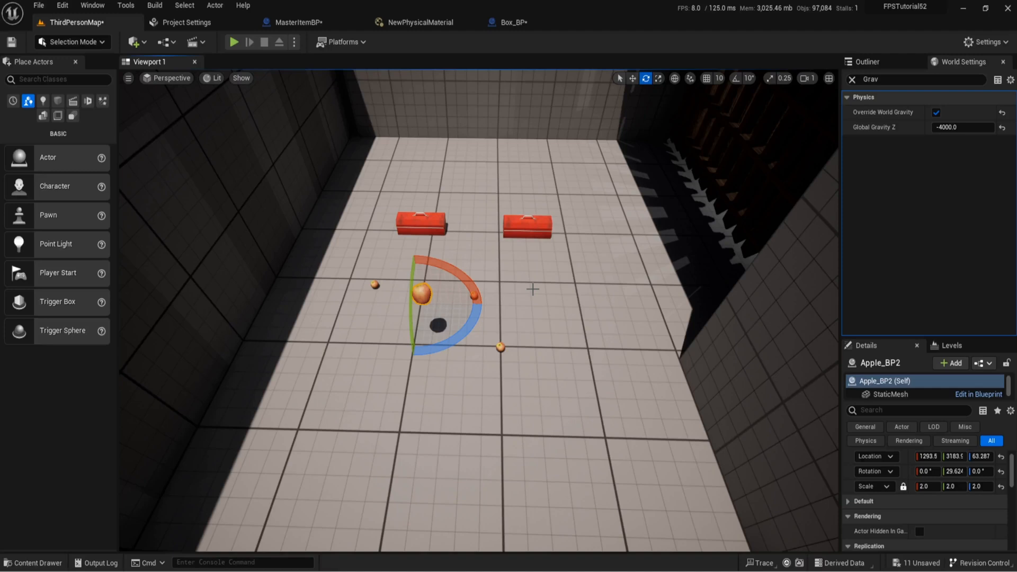
mouse_move(589, 420)
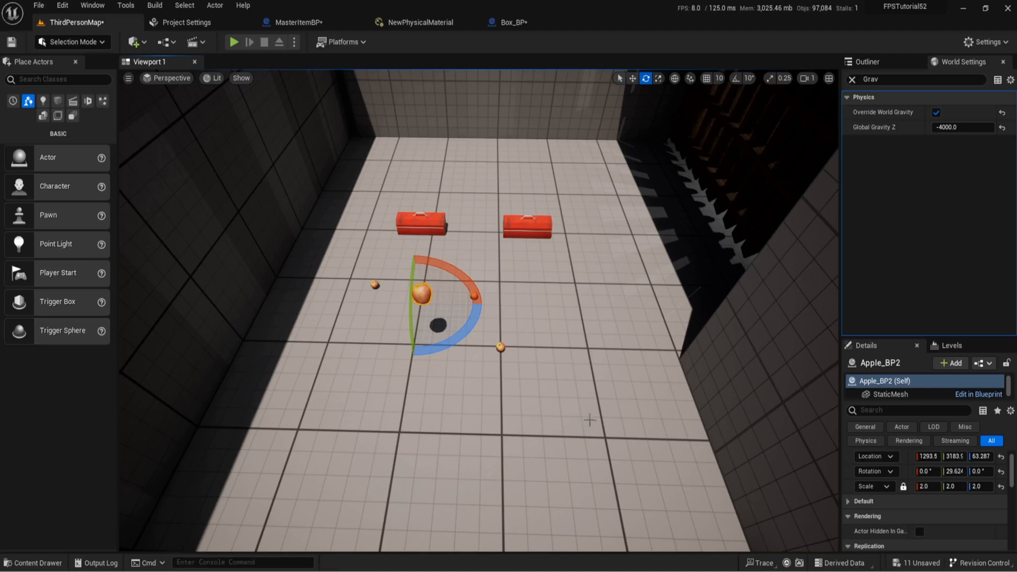
mouse_move(462, 472)
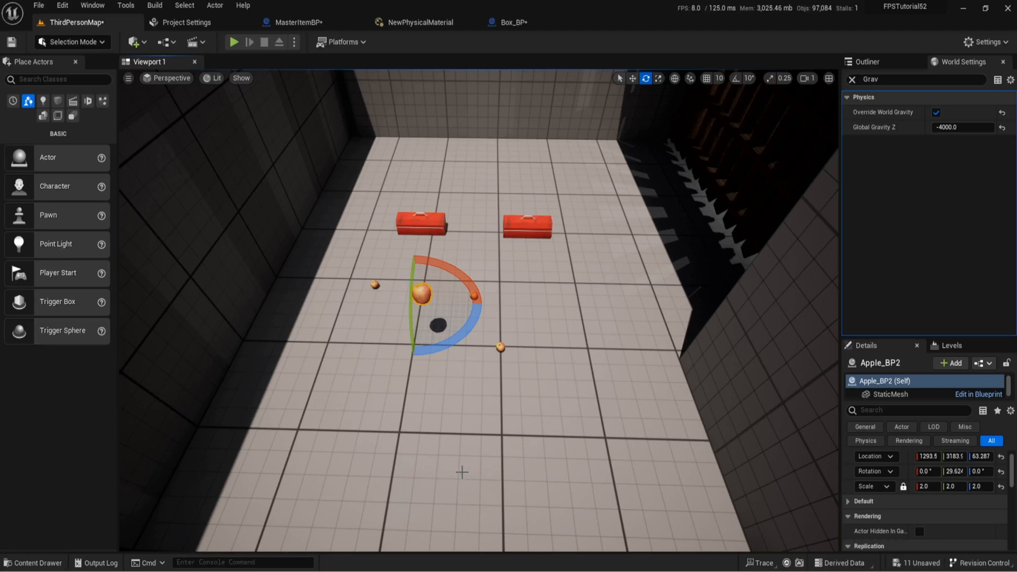
mouse_move(220, 431)
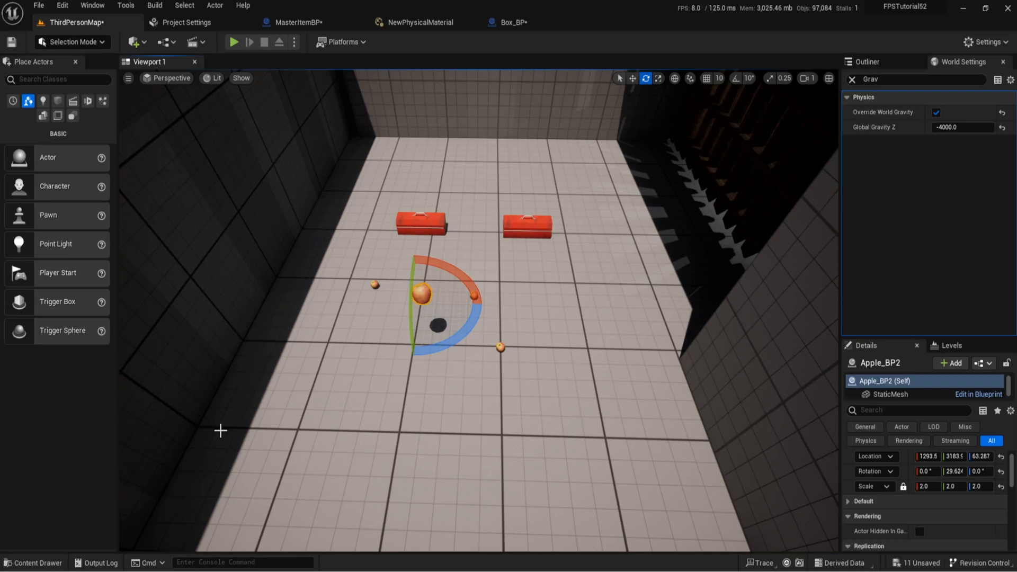
mouse_move(290, 282)
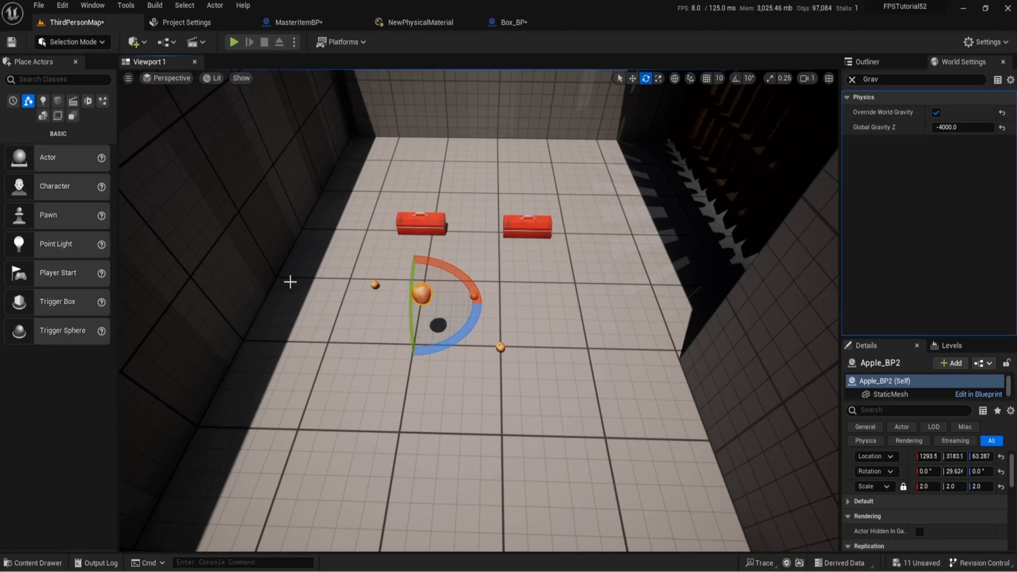
mouse_move(238, 61)
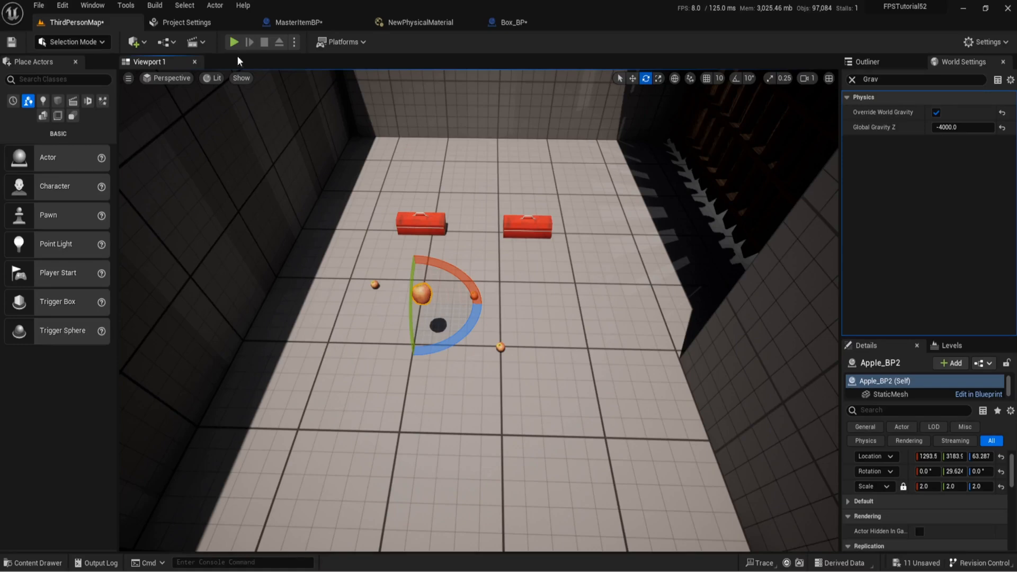
- Play-test the level, then switch off physics Substepping in Project Settings under Engine - Physics
click(233, 42)
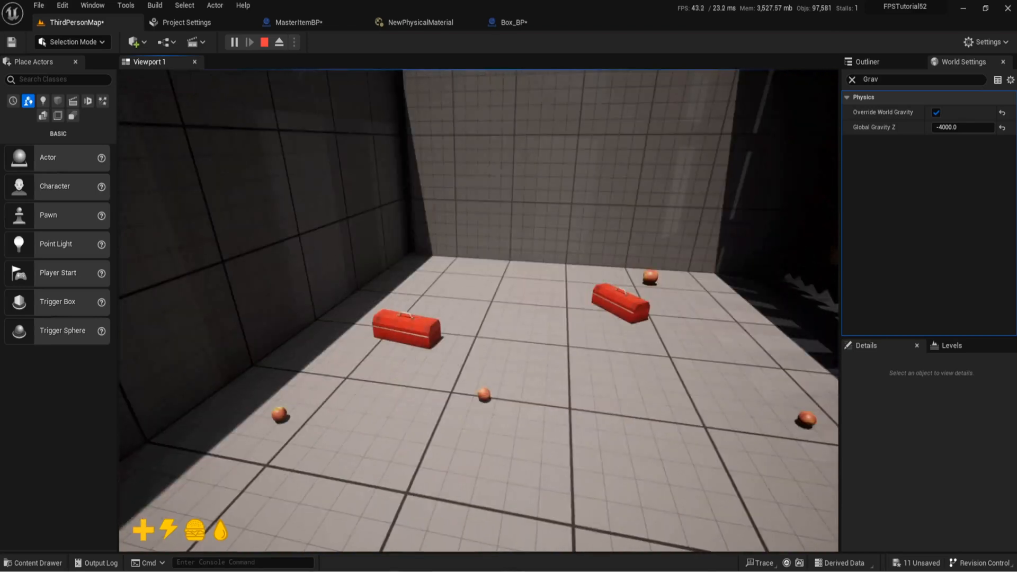
click(233, 41)
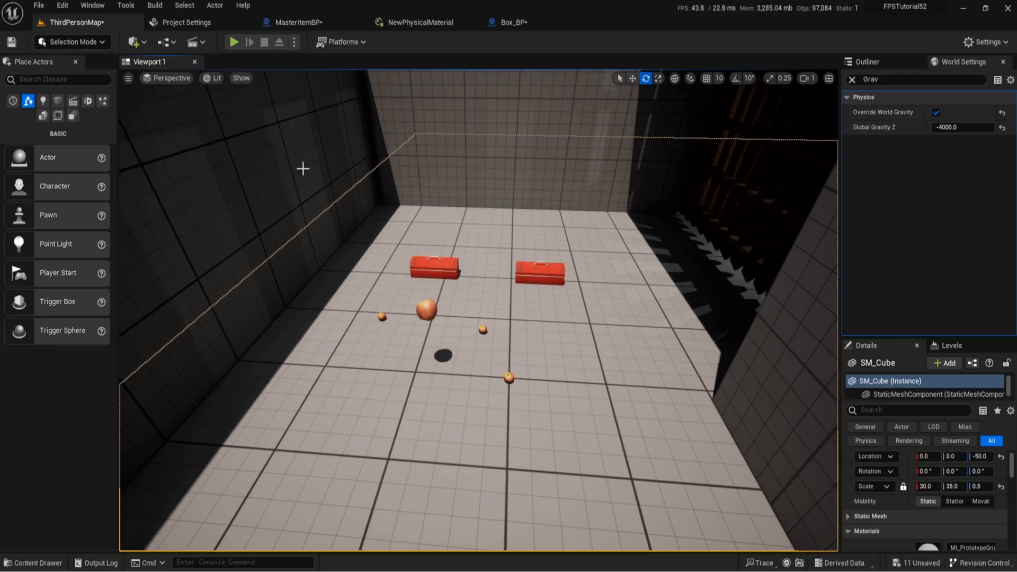
mouse_move(297, 176)
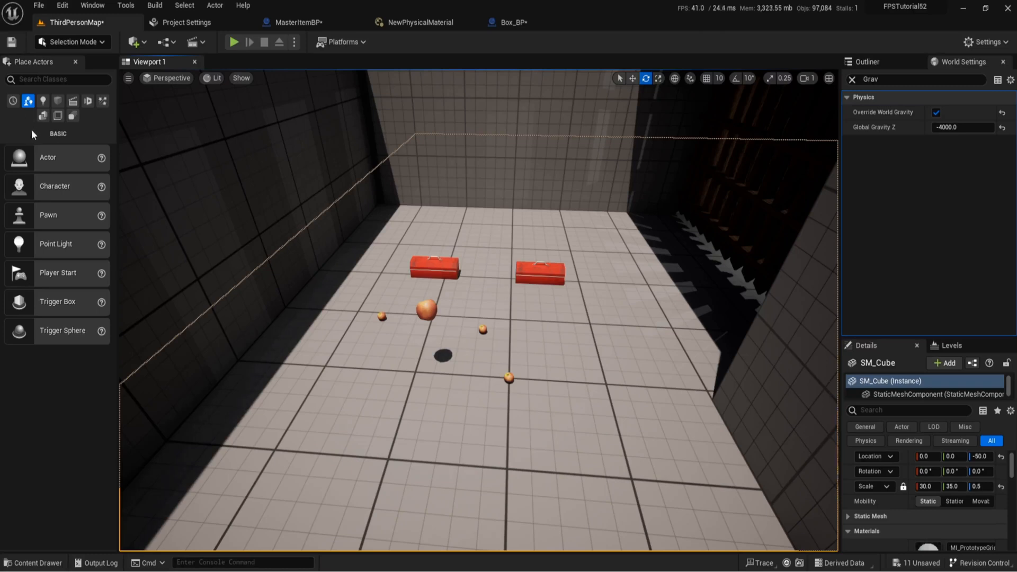
click(189, 22)
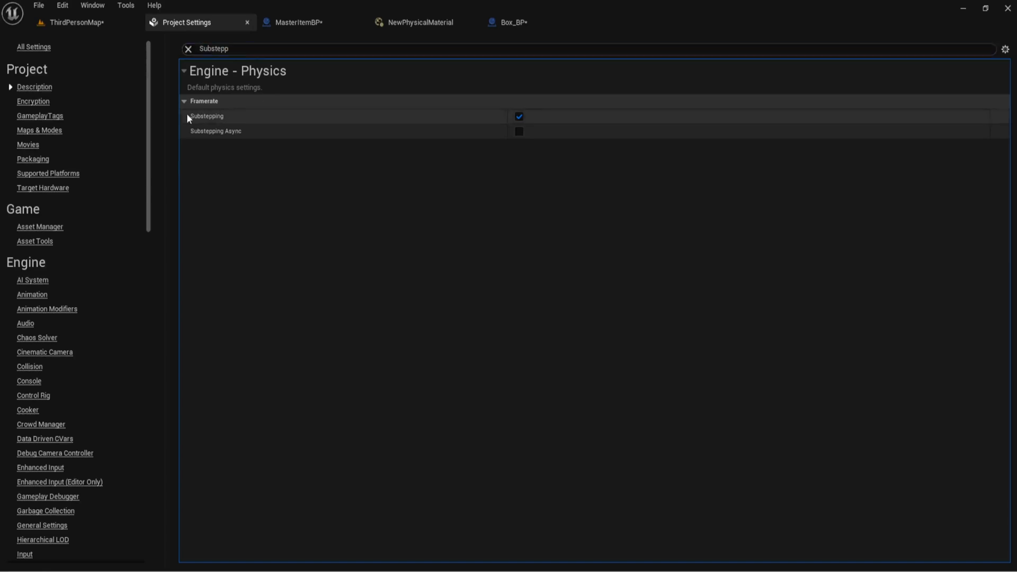
mouse_move(232, 117)
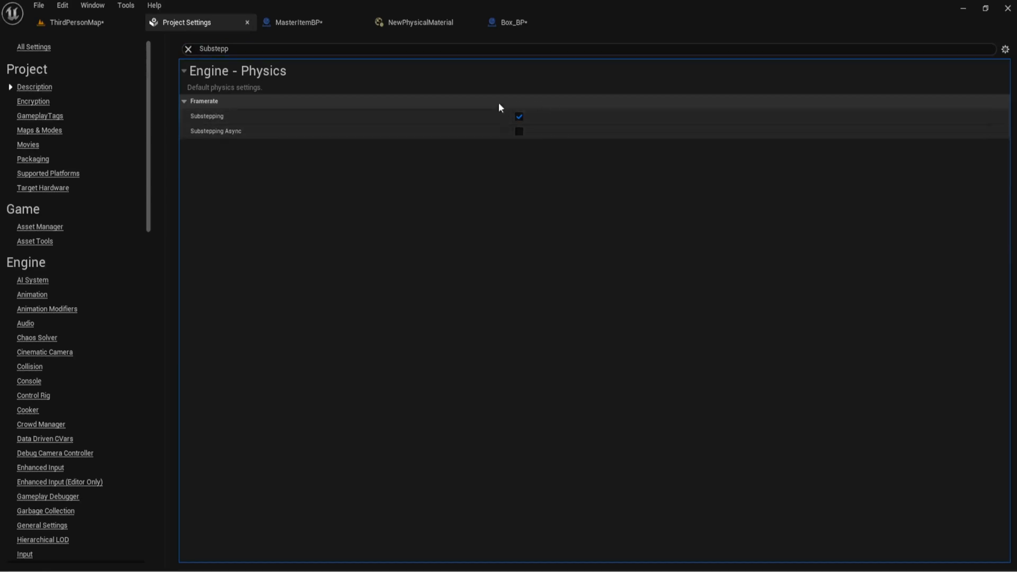
click(75, 22)
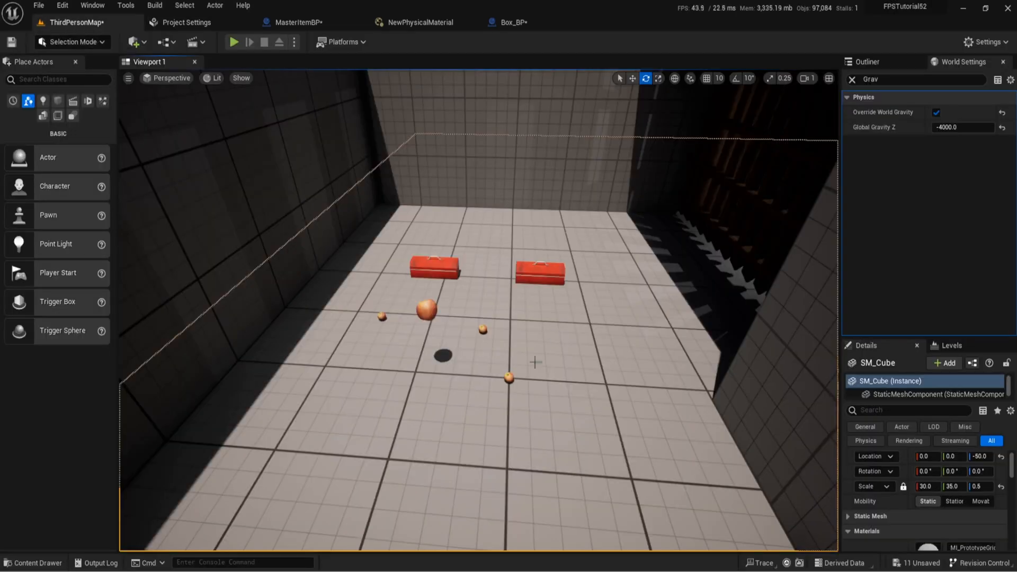
mouse_move(511, 358)
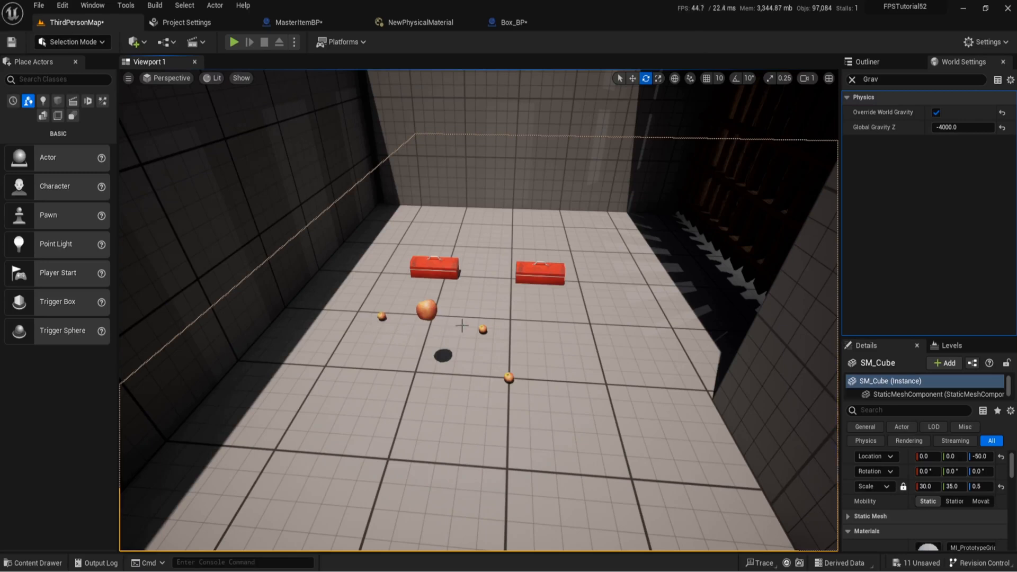
mouse_move(371, 336)
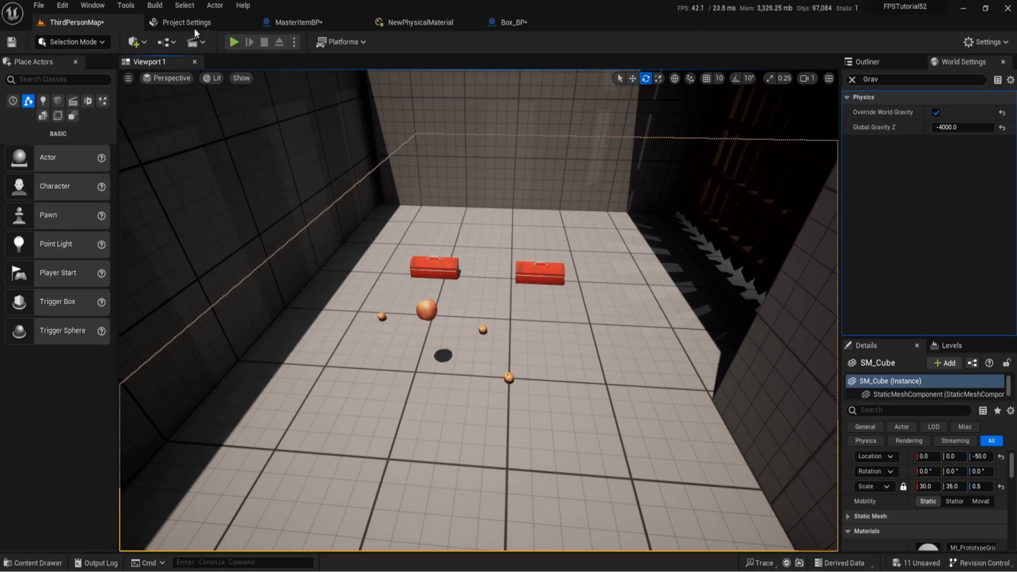
click(187, 23)
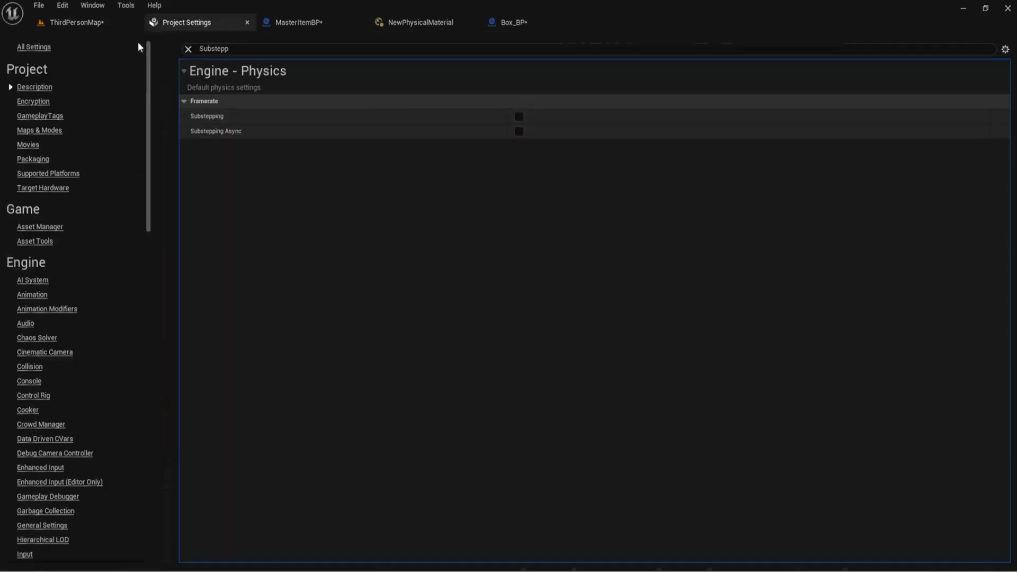
click(74, 22)
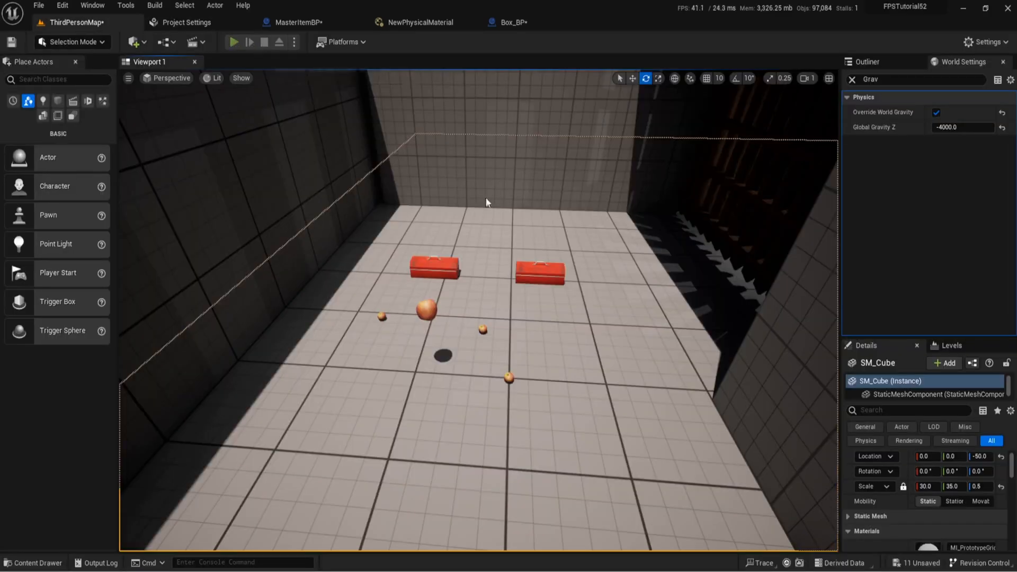
- Play-test the level again and verify Substepping is still off in Project Settings
click(234, 42)
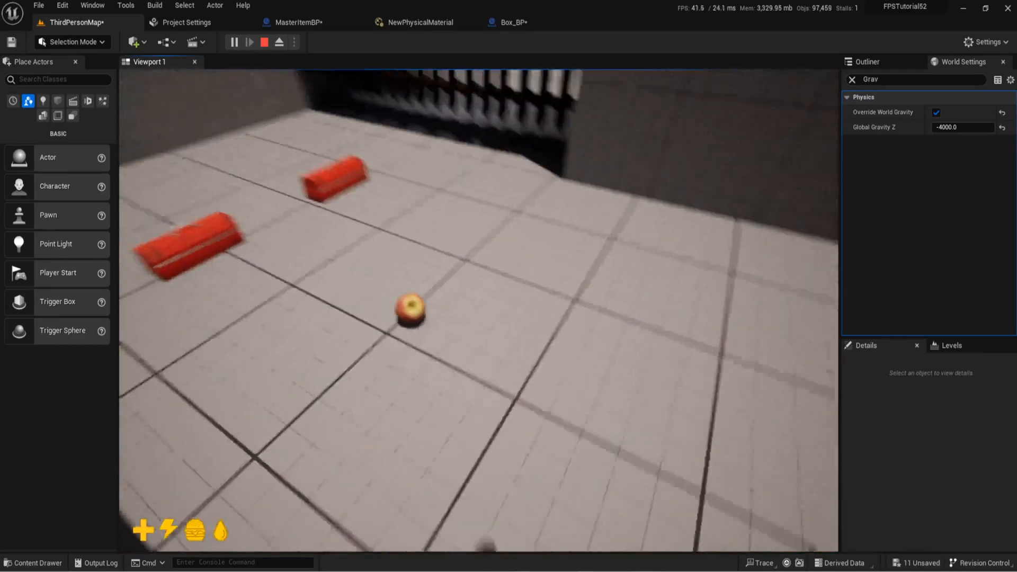
click(186, 22)
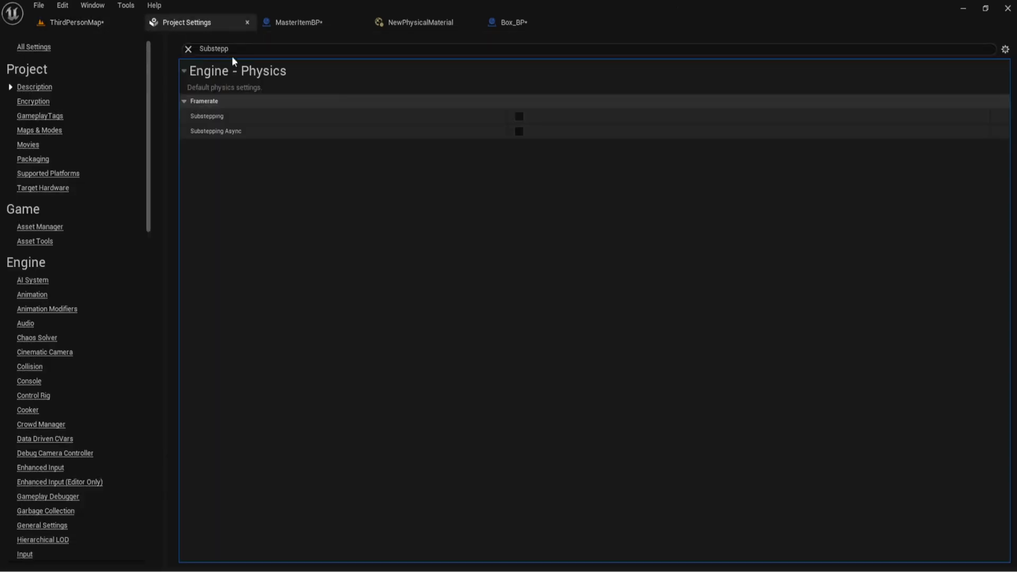
click(518, 117)
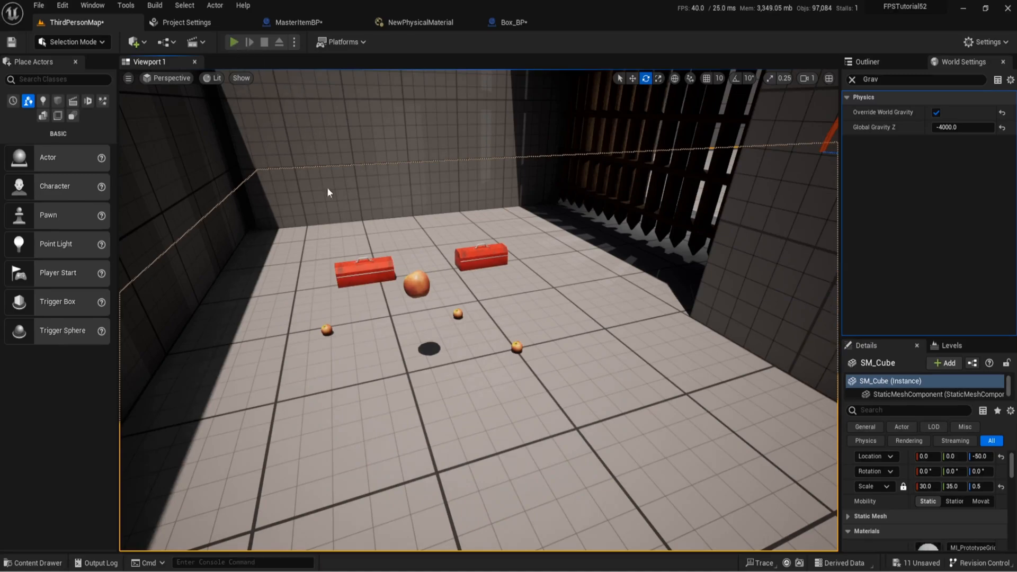
click(233, 41)
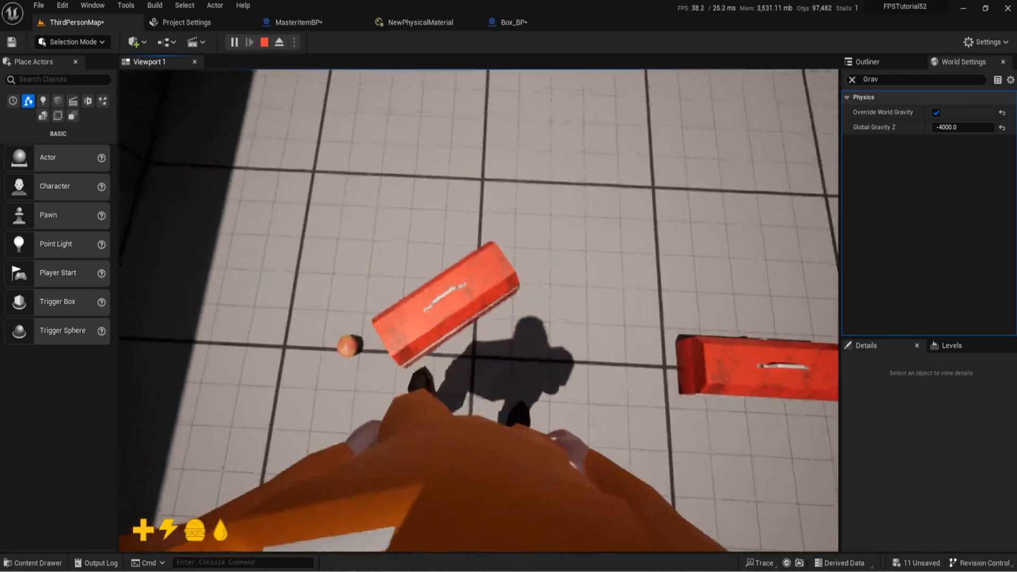
click(264, 42)
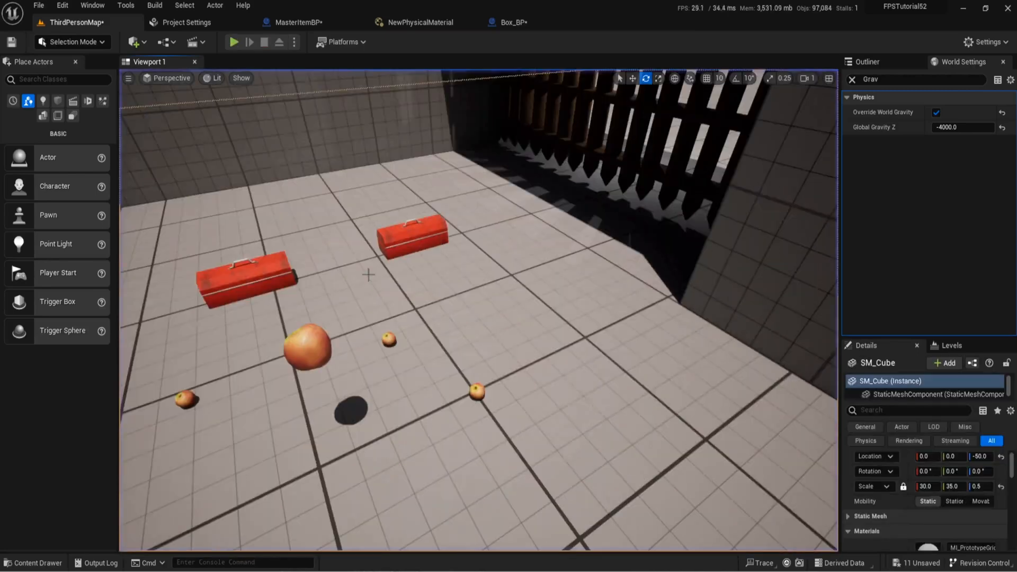
- Review MasterItemBP's StaticMesh physics: 5.0 kg mass, 1.0 damping, no mesh assigned
click(292, 22)
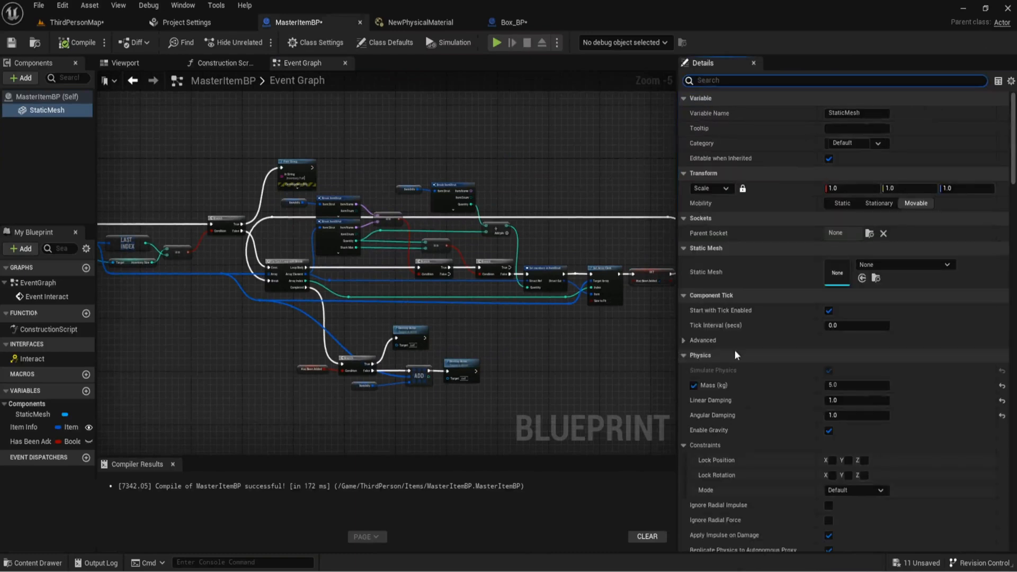
scroll(down, 3)
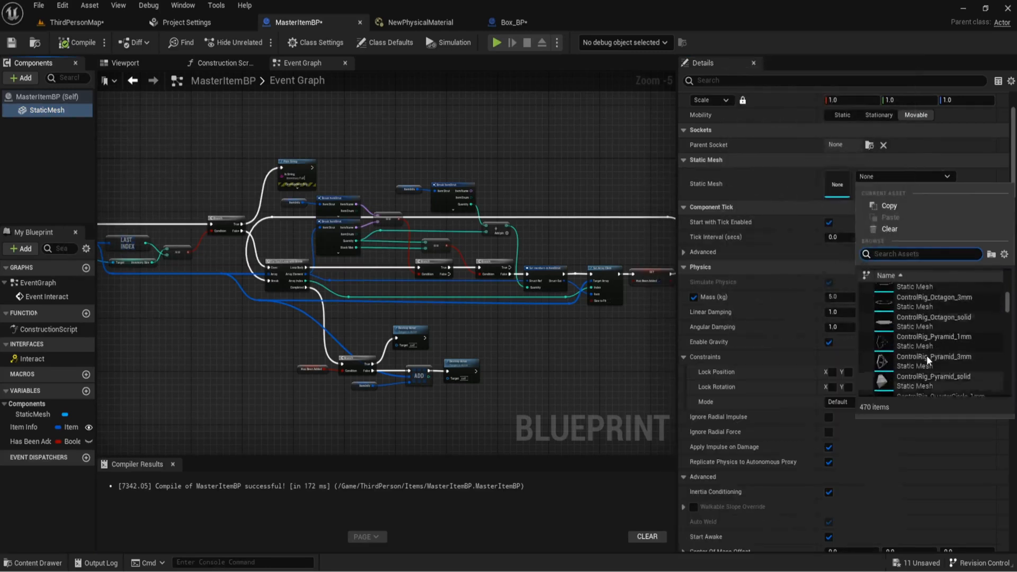
text(appl)
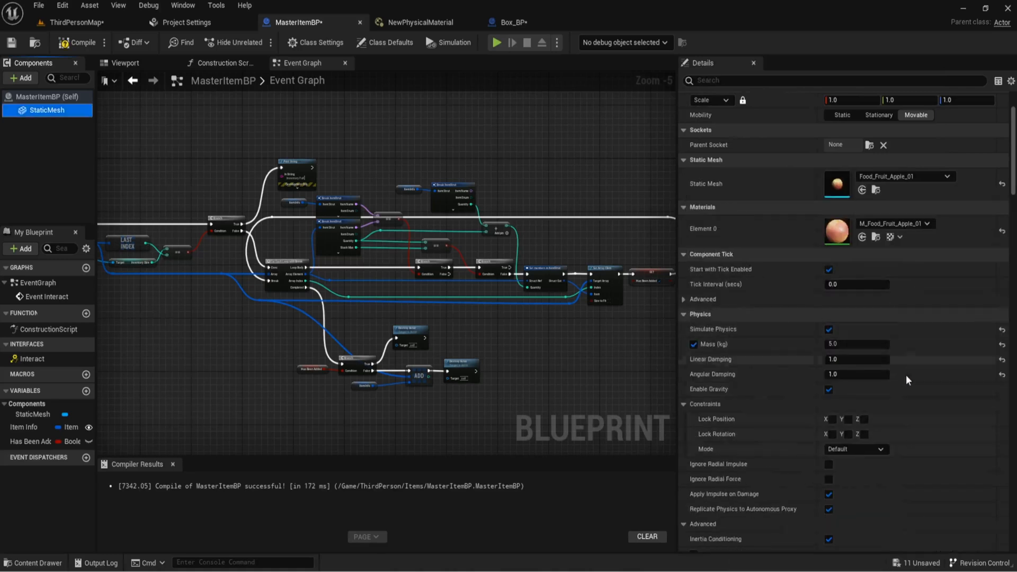
scroll(down, 3)
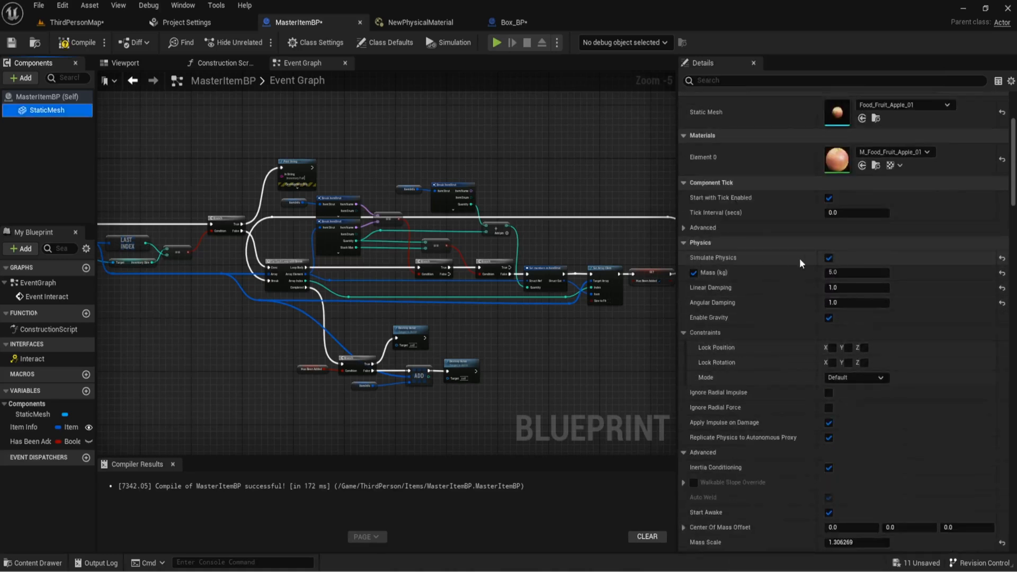
click(862, 117)
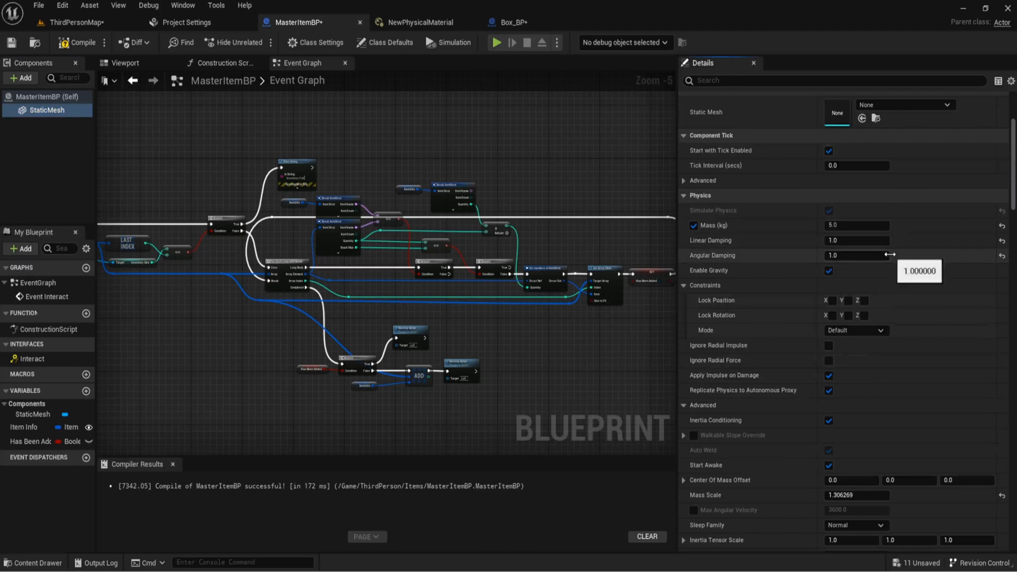
mouse_move(706, 239)
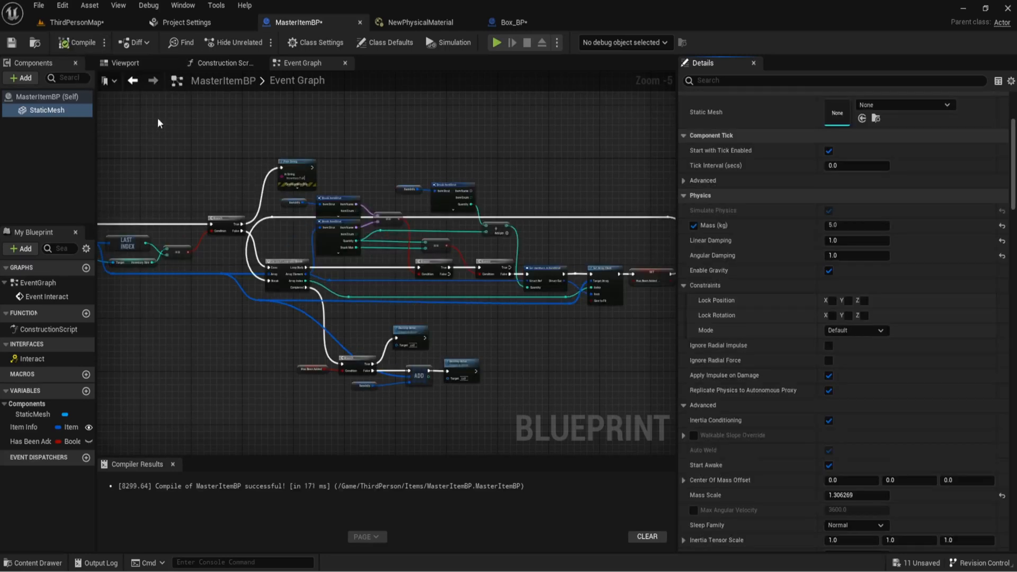
click(512, 21)
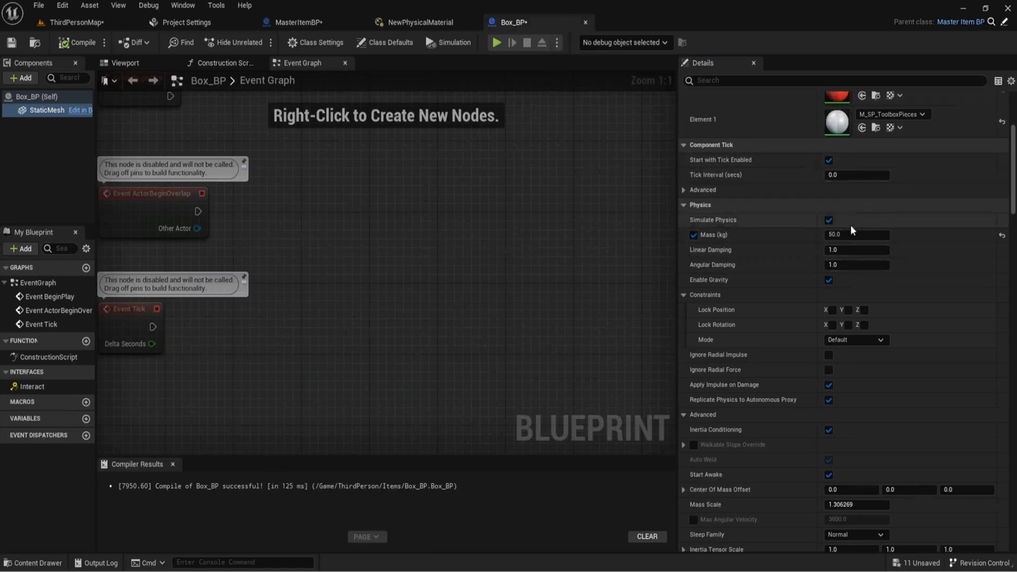
click(297, 22)
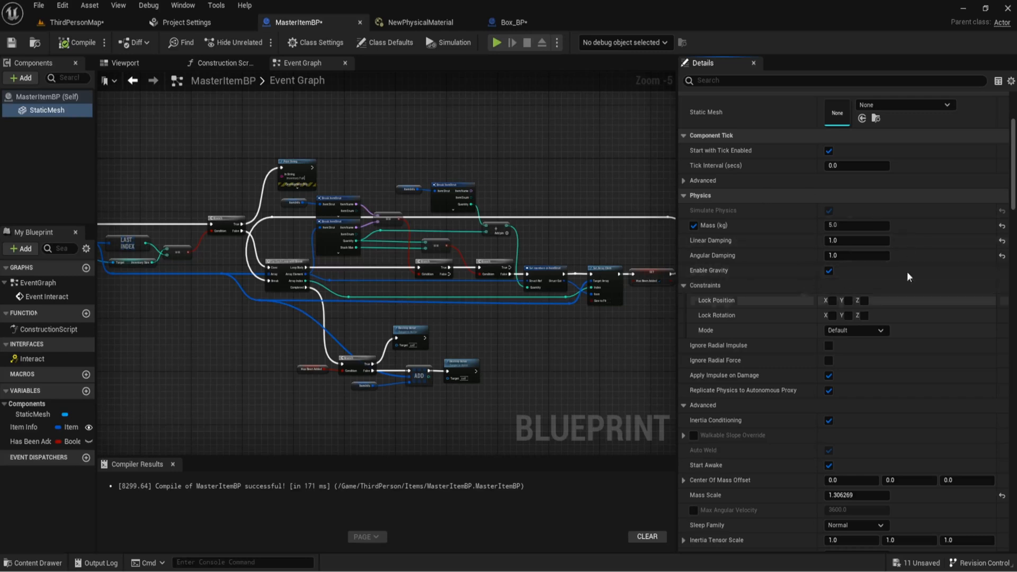
- Confirm the StaticMesh Phys Material Override is NewPhysicalMaterial, then return to ThirdPersonMap
scroll(down, 3)
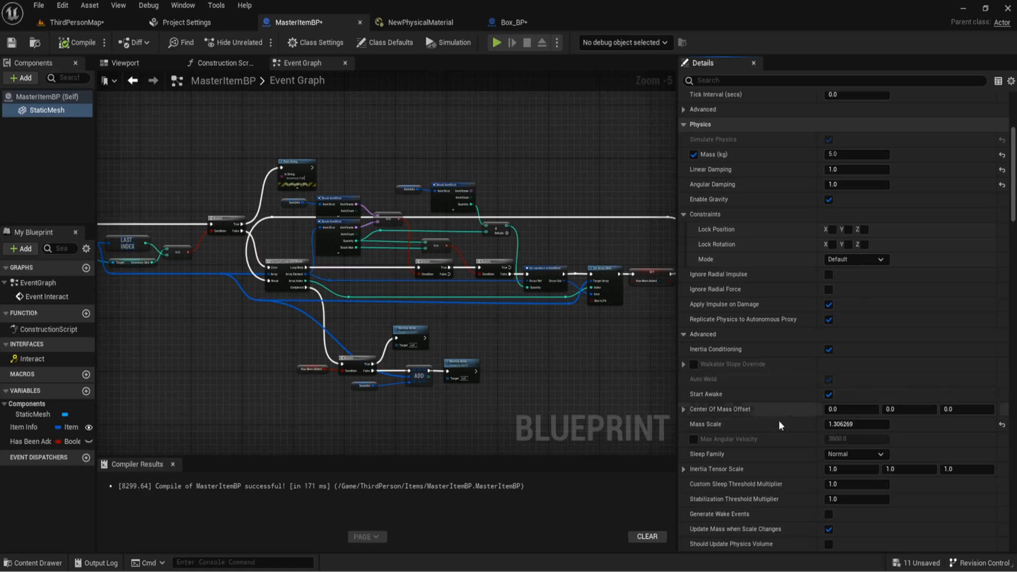
scroll(down, 3)
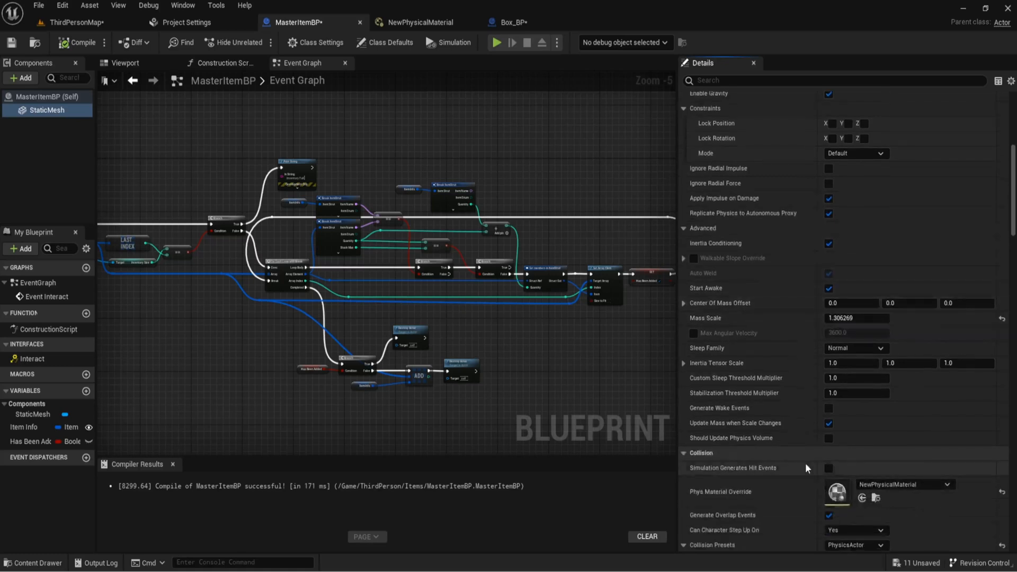
scroll(down, 3)
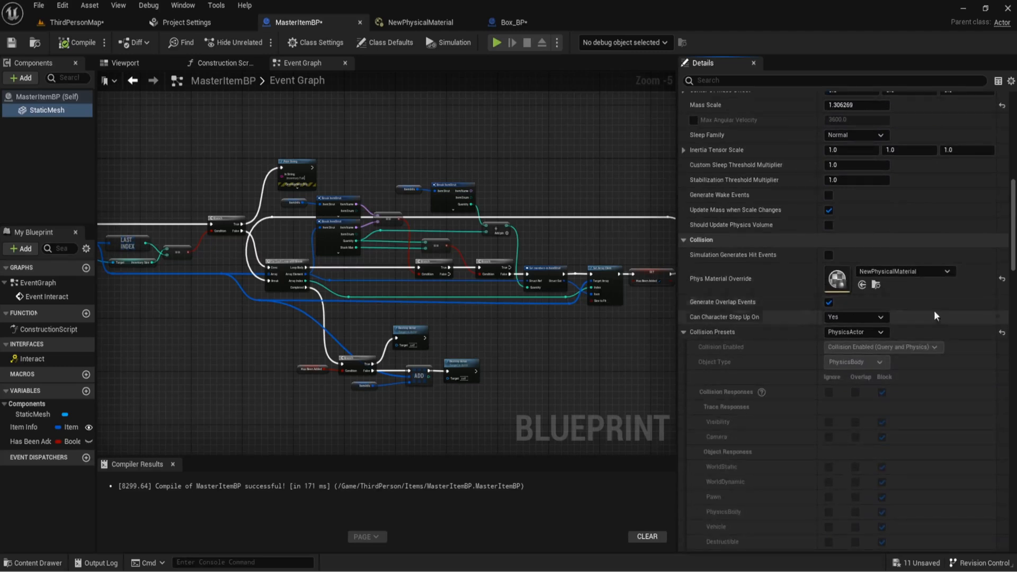
scroll(down, 3)
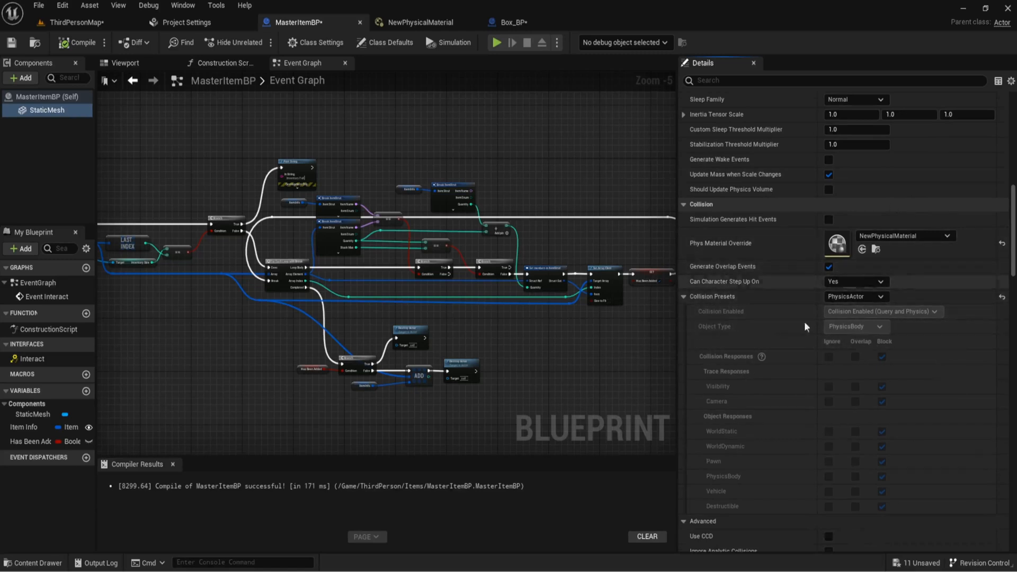
mouse_move(816, 364)
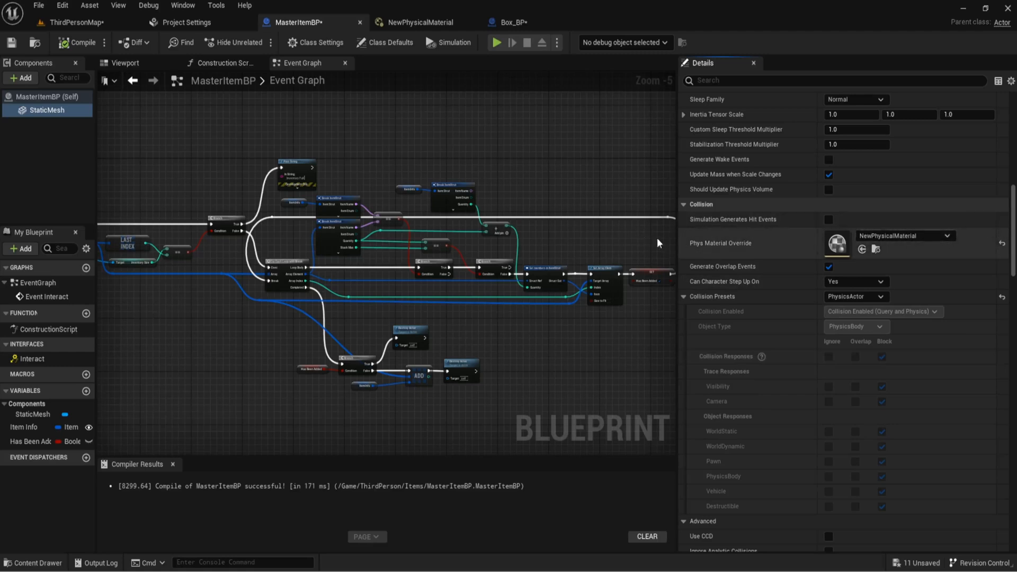
mouse_move(360, 195)
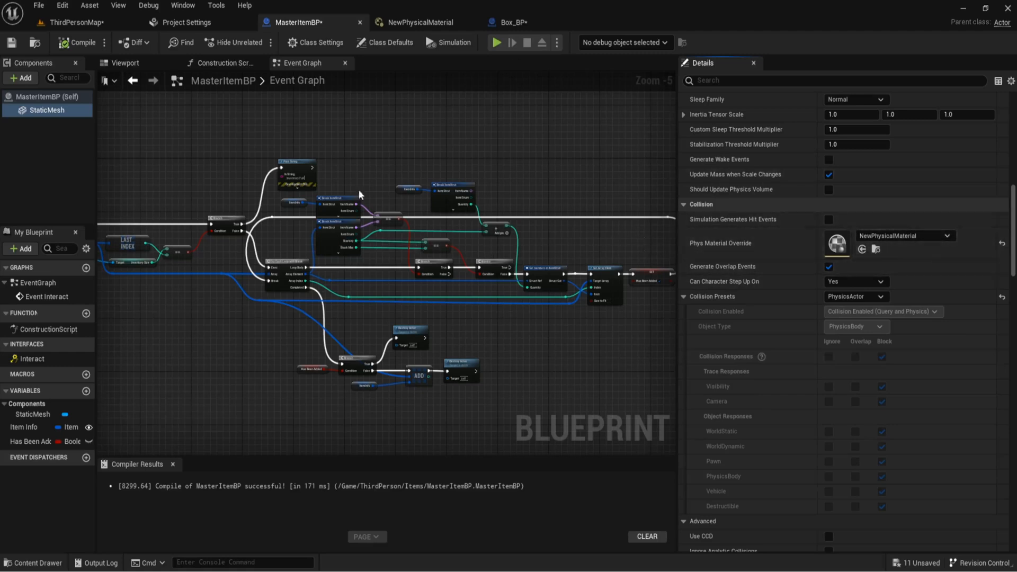
mouse_move(604, 160)
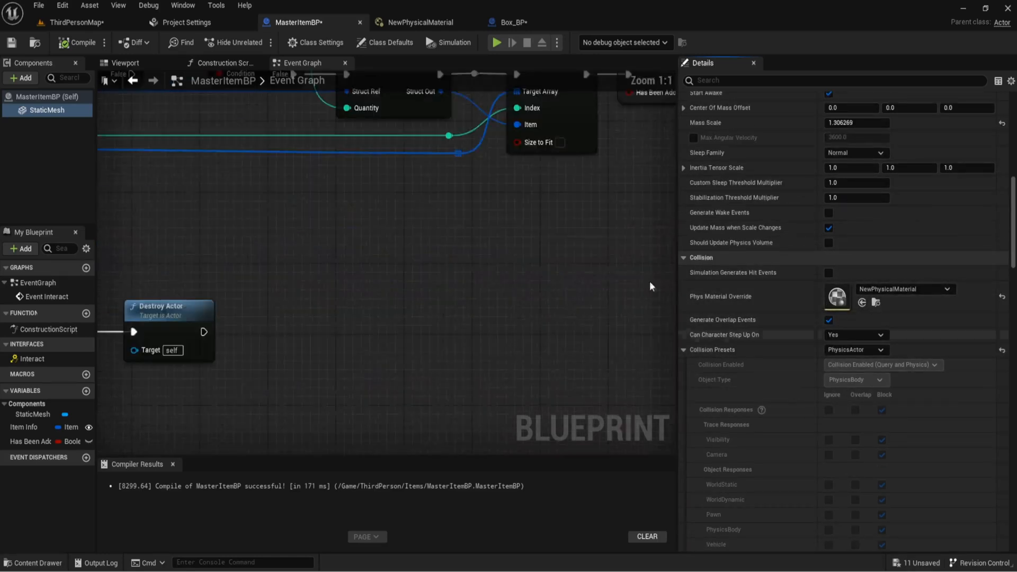
scroll(down, 3)
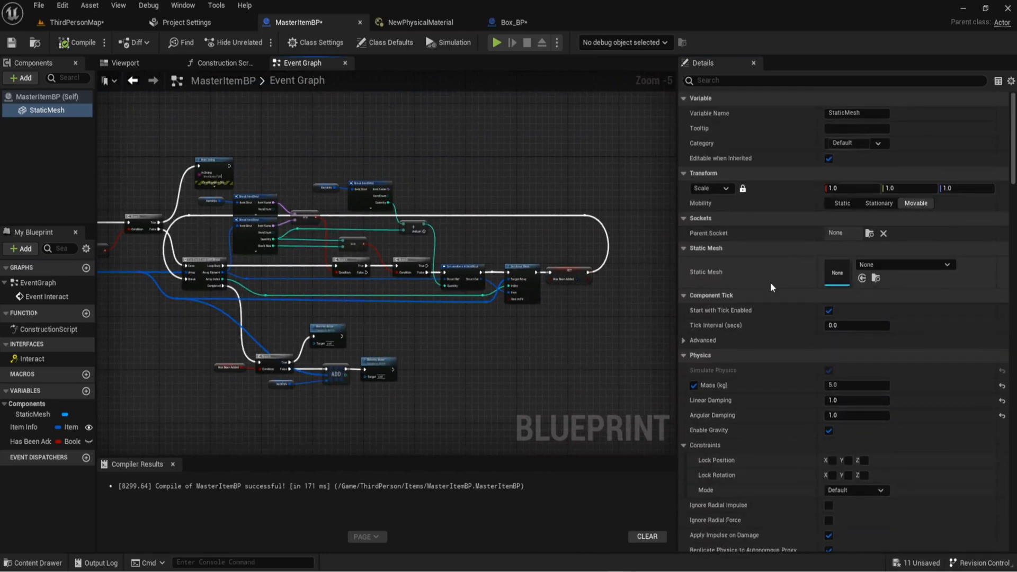
mouse_move(542, 244)
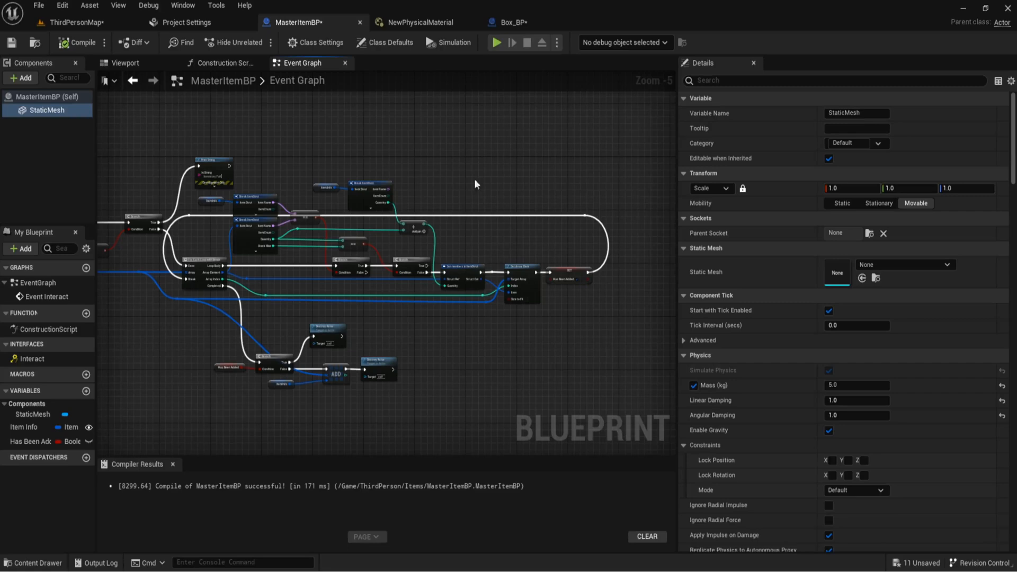
click(71, 22)
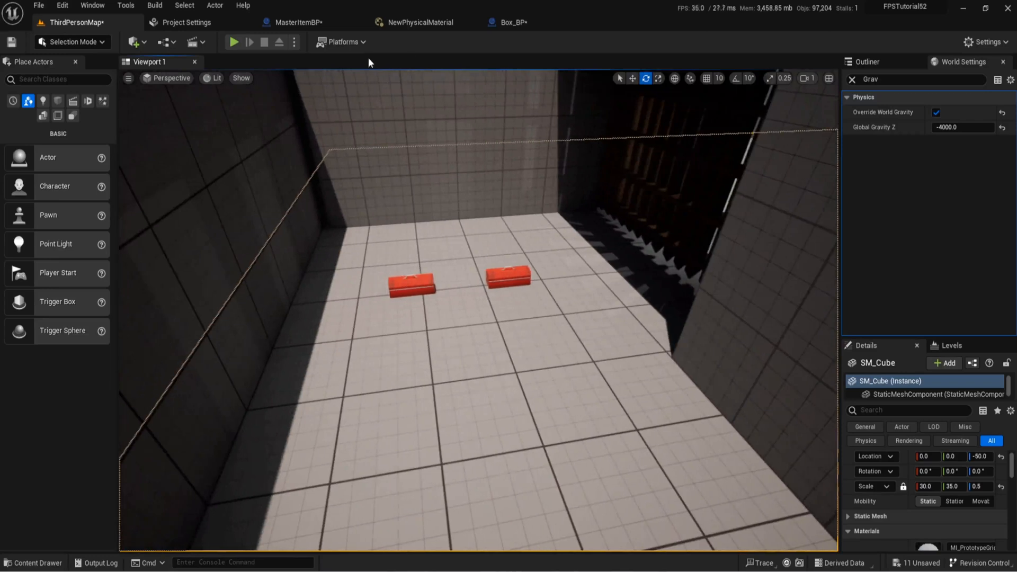
- Search the Items folder's context menu for 'Physics' assets, then dismiss it
click(25, 563)
text(ph)
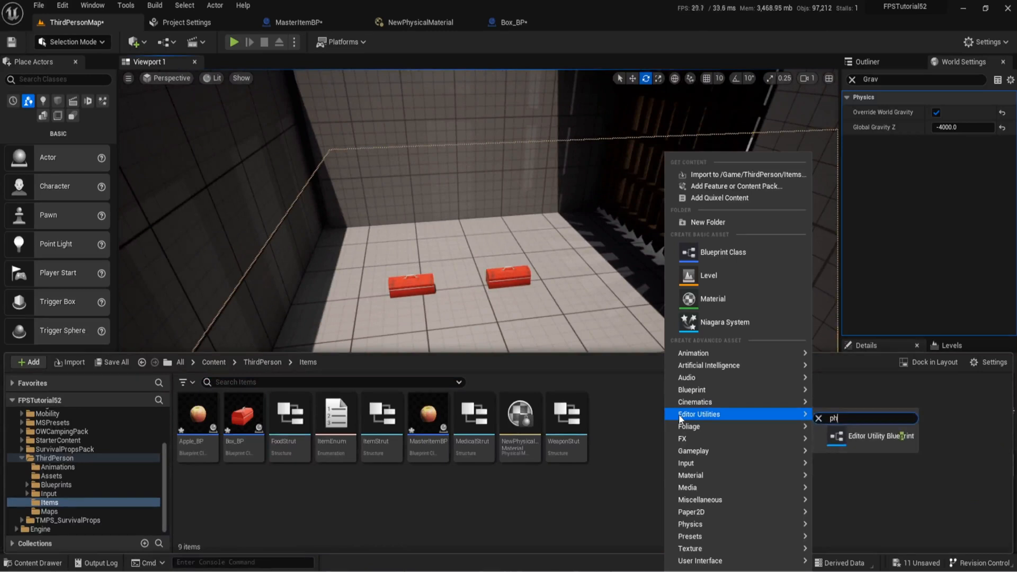
mouse_move(747, 173)
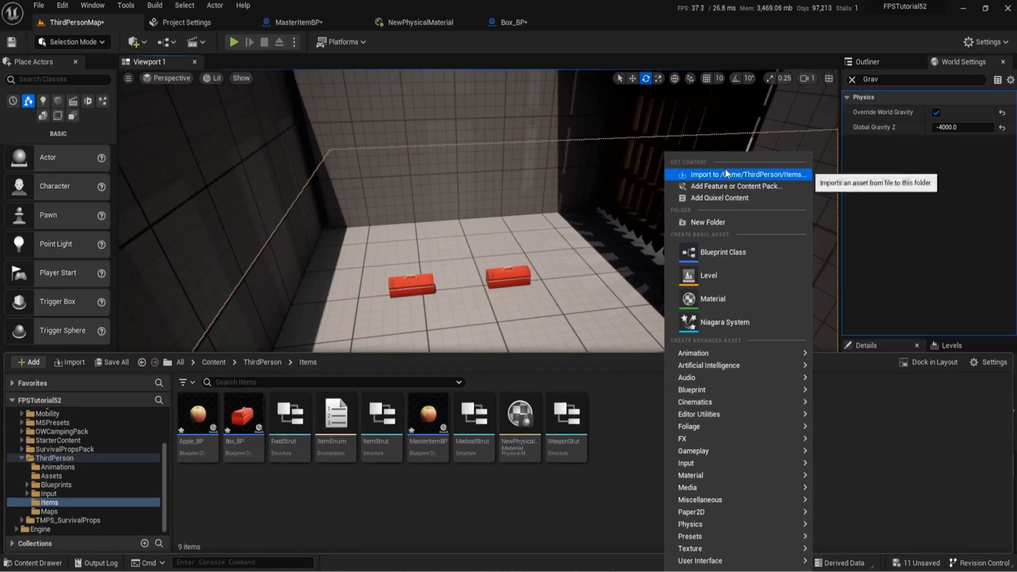
text(p)
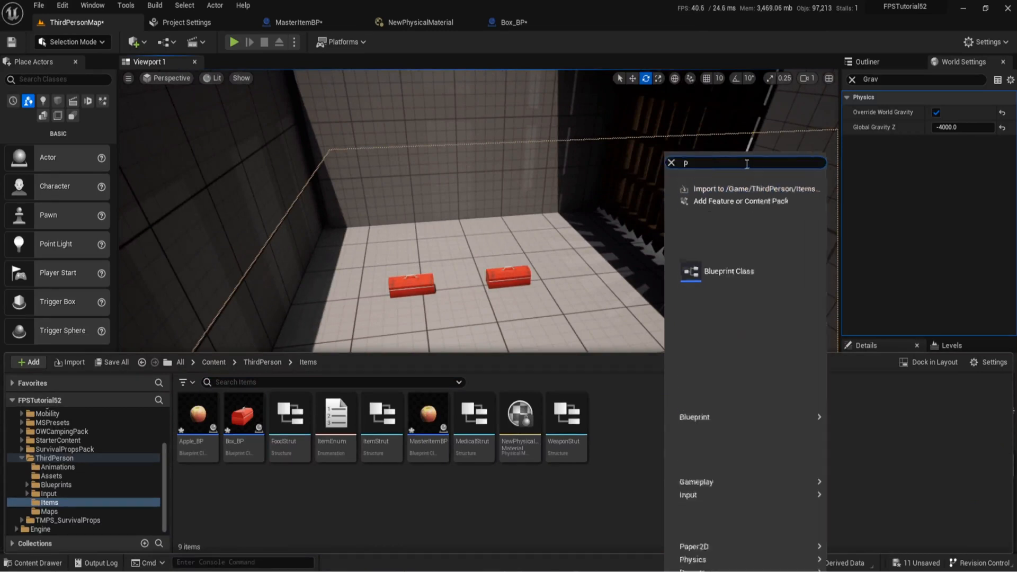
text(hy)
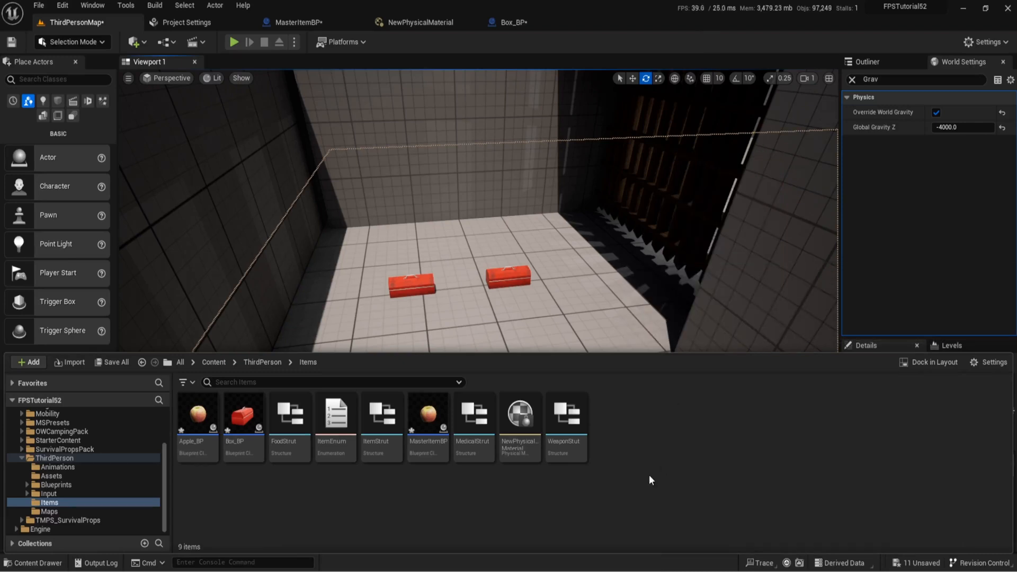
- Open NewPhysicalMaterial showing friction 0.4, restitution 1.0 and density 1.0
click(419, 22)
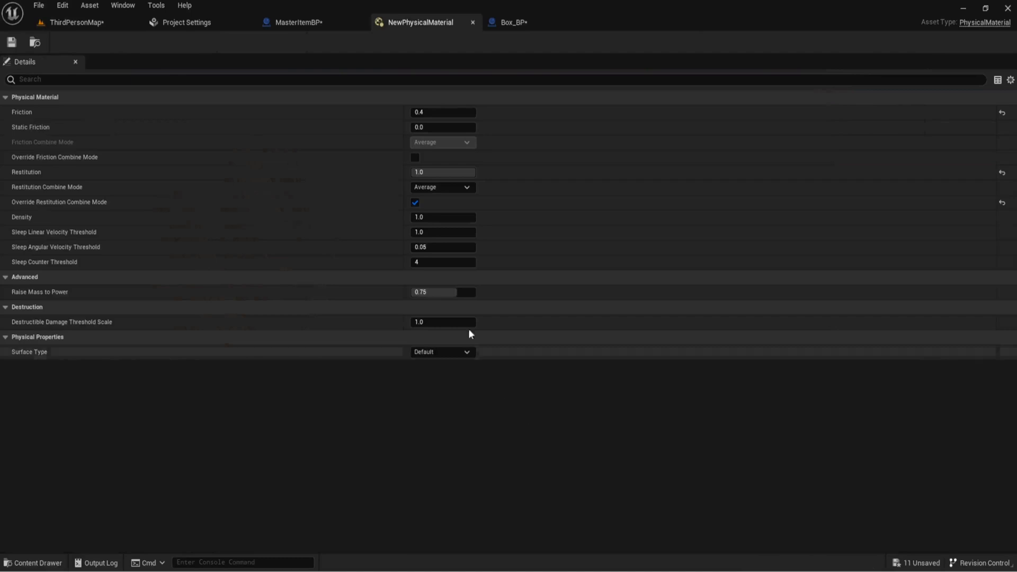
mouse_move(379, 232)
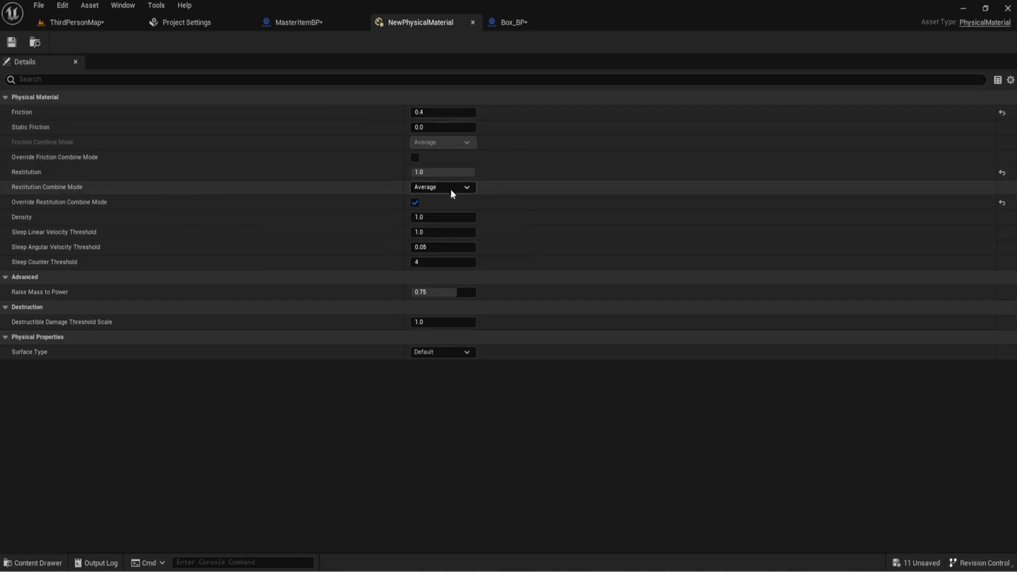
mouse_move(89, 192)
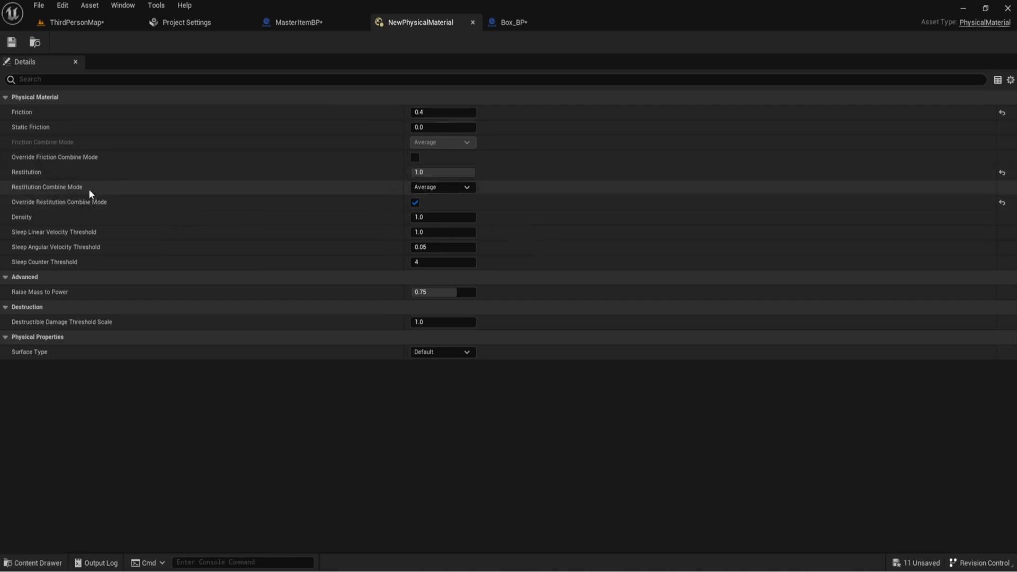
mouse_move(57, 207)
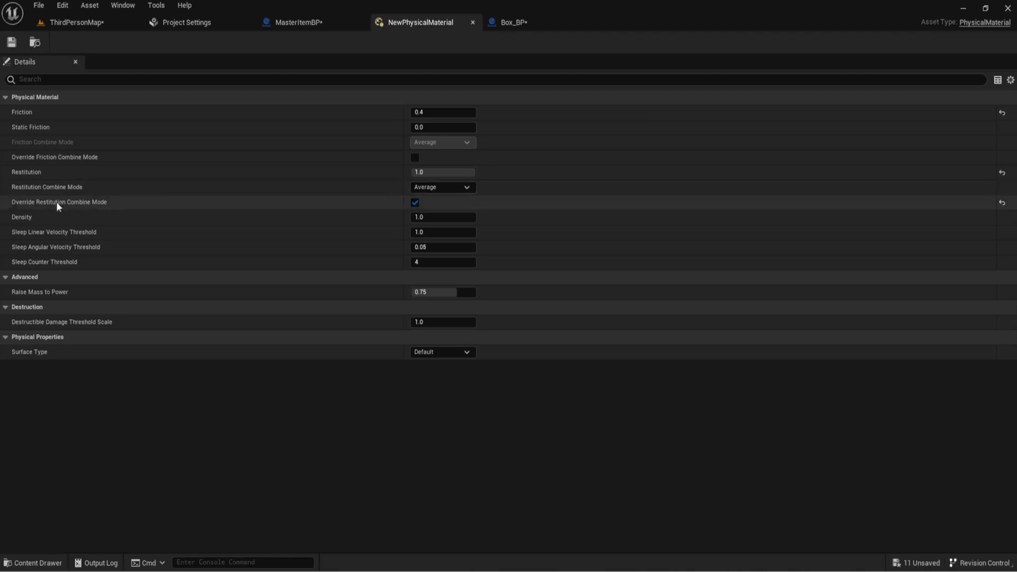
mouse_move(85, 207)
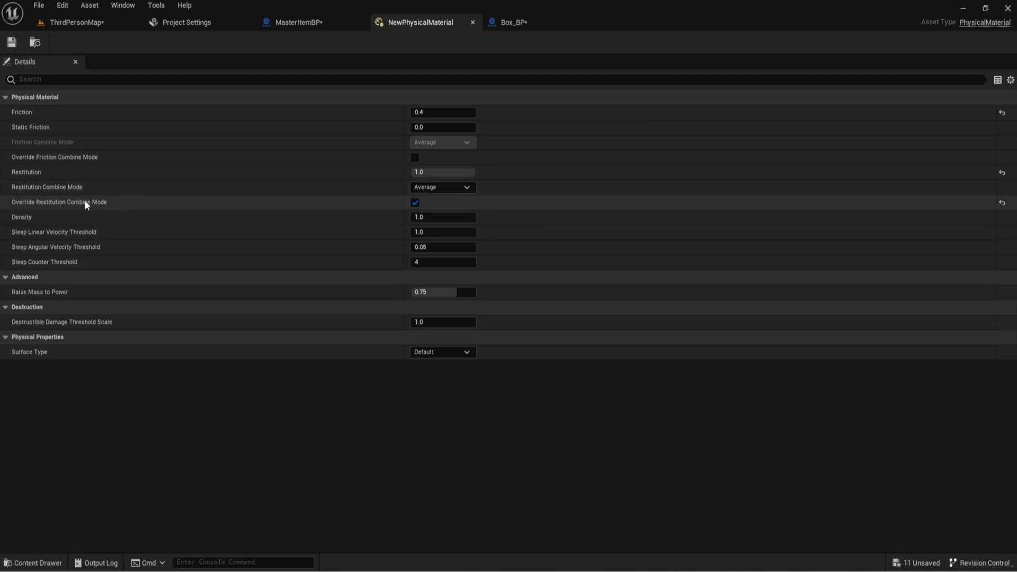
mouse_move(102, 217)
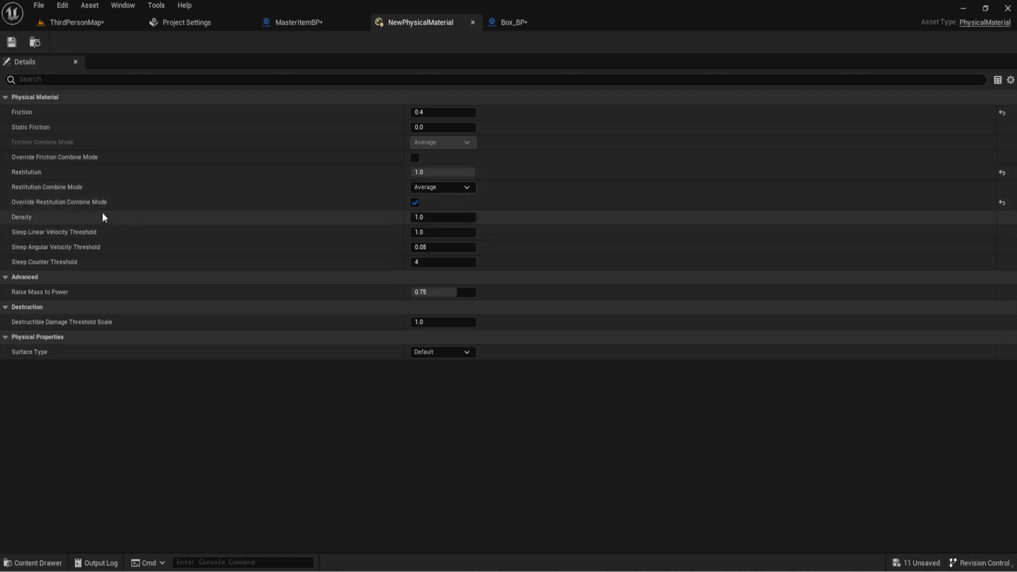
mouse_move(441, 216)
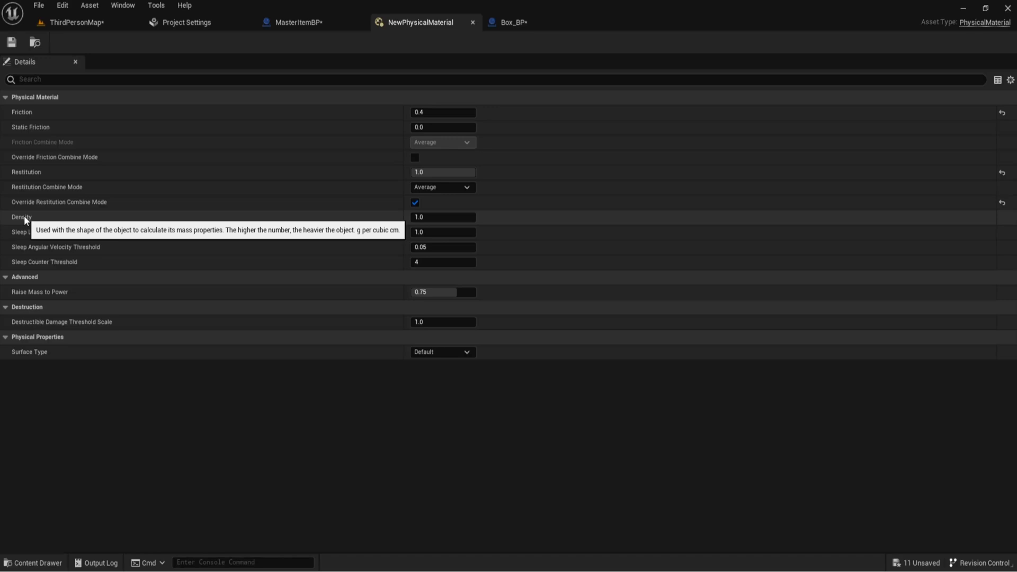
mouse_move(469, 53)
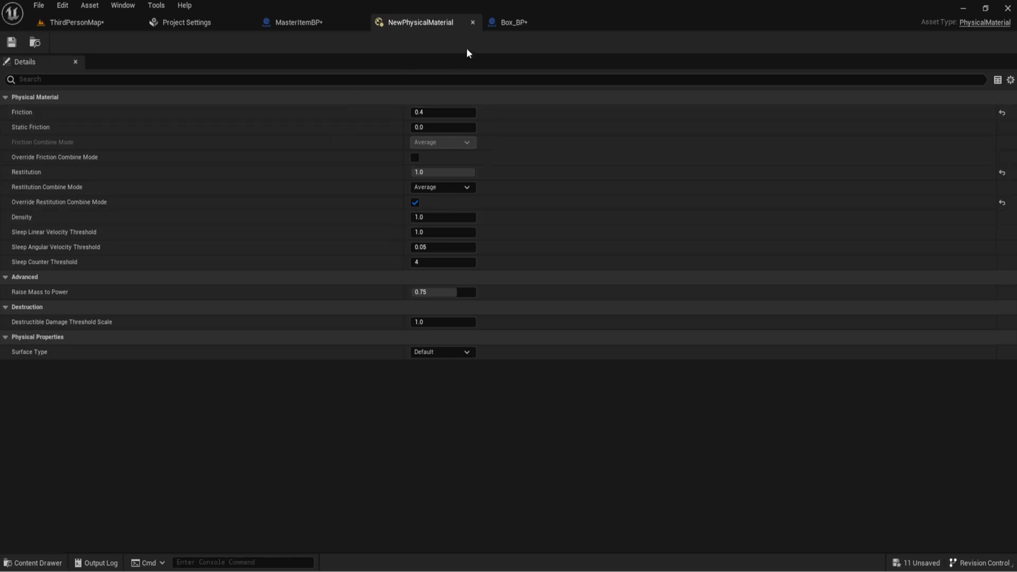
mouse_move(472, 22)
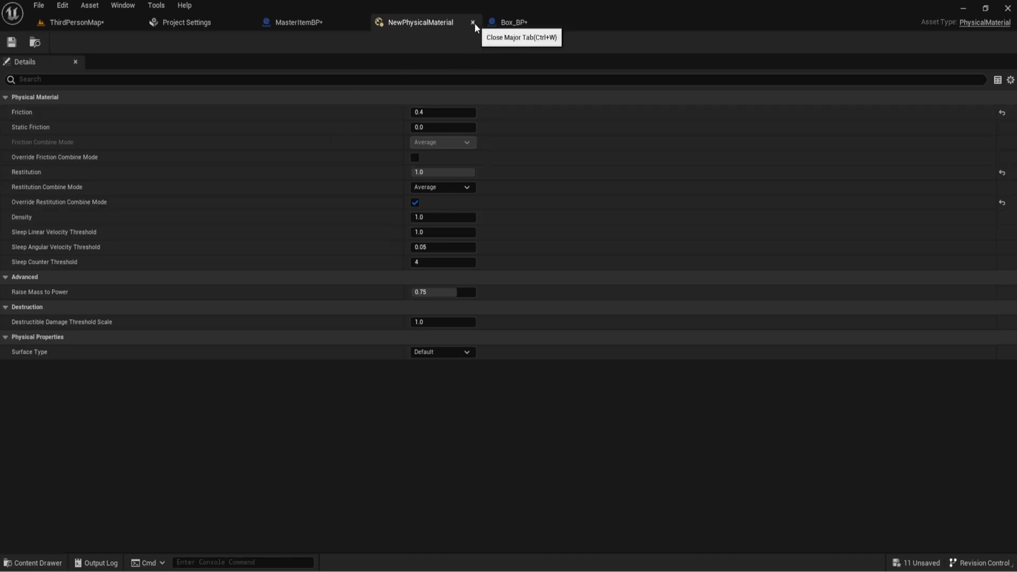
click(472, 22)
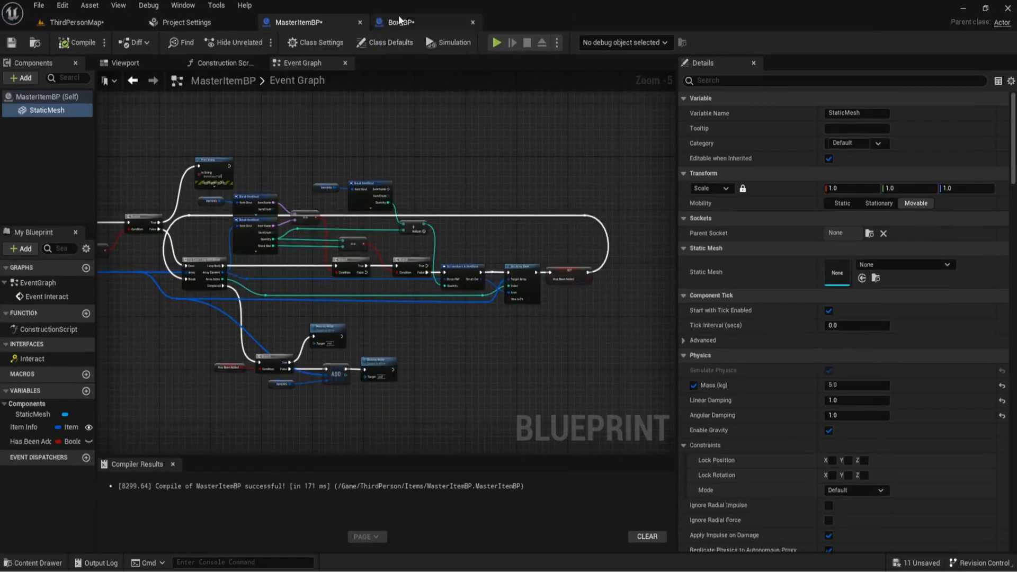
scroll(down, 3)
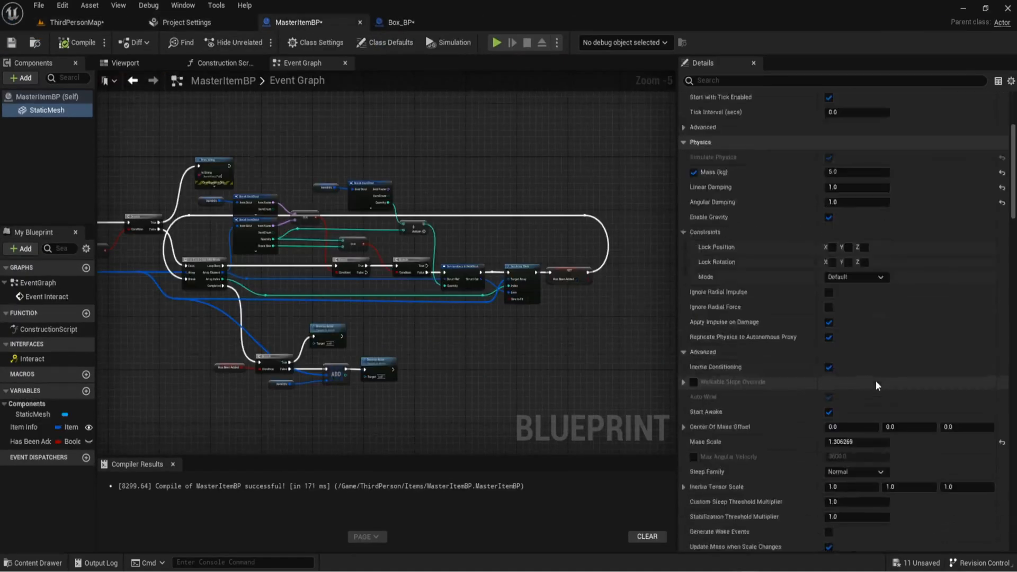
scroll(down, 3)
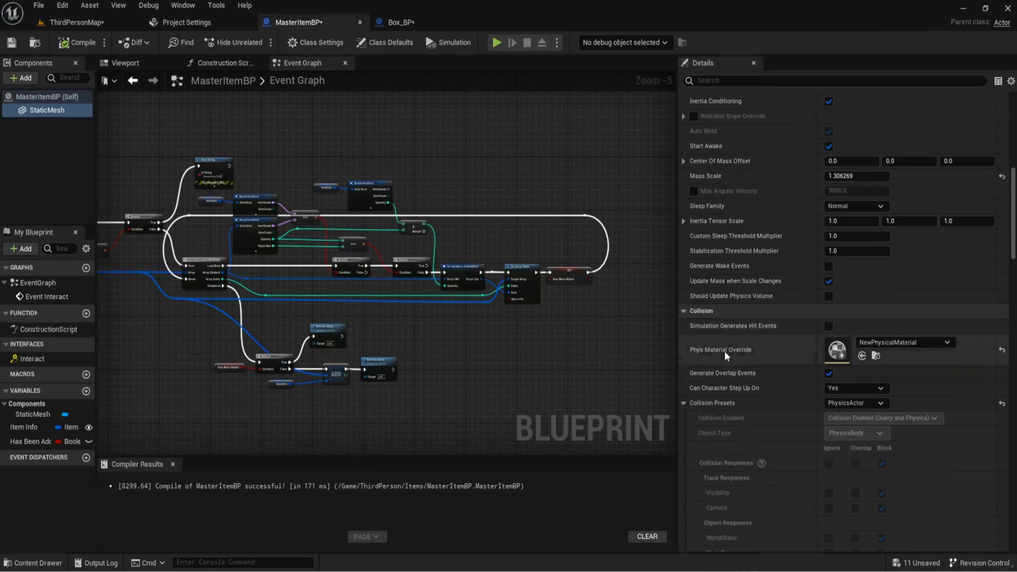
mouse_move(918, 385)
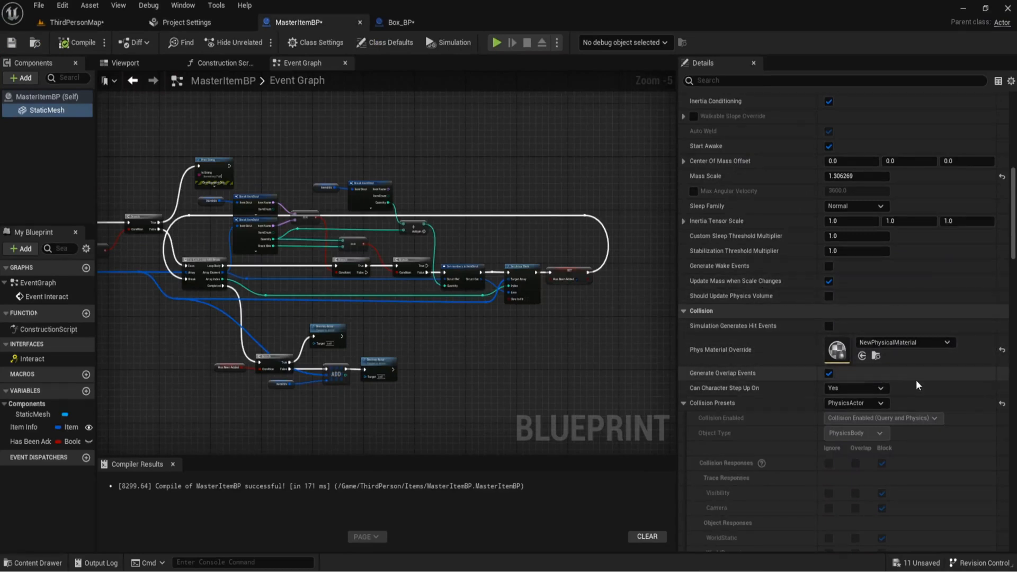
click(33, 562)
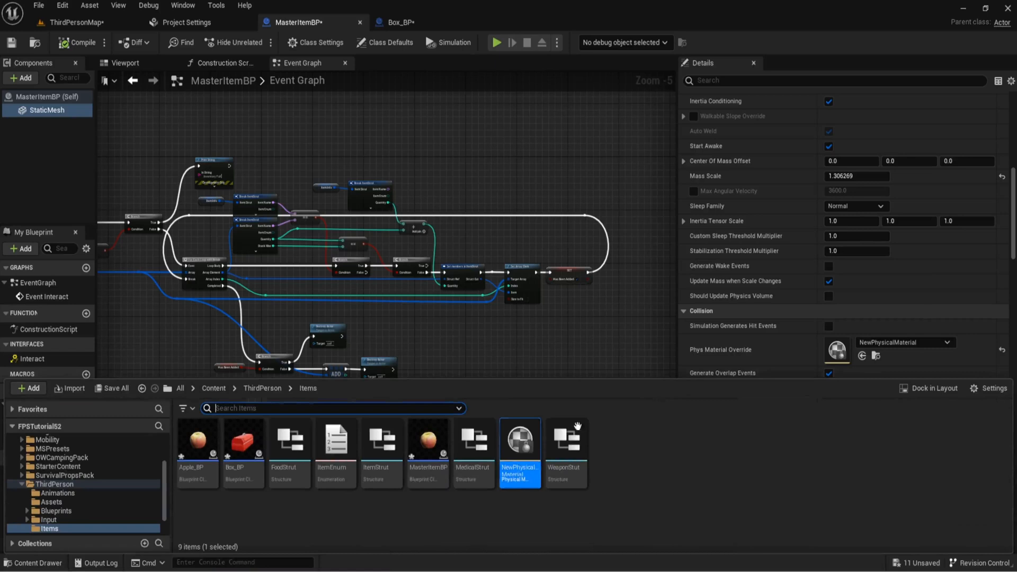
mouse_move(995, 327)
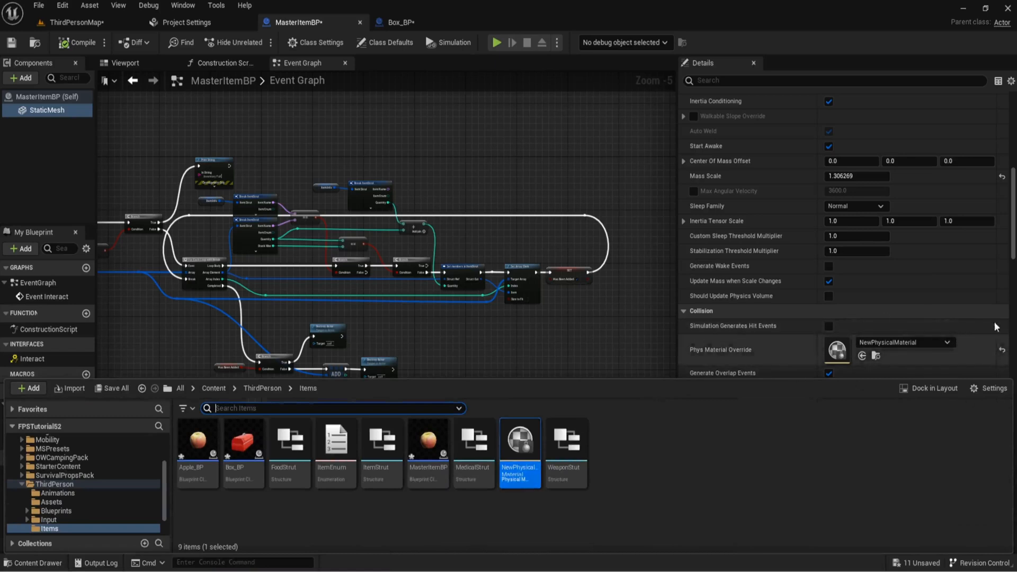
mouse_move(566, 440)
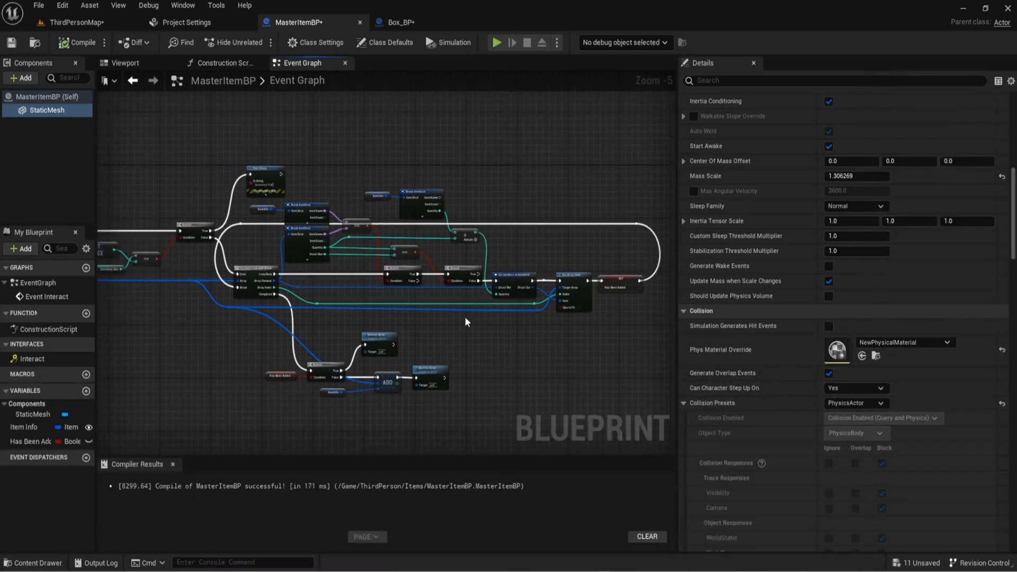
- Set the level's overridden Global Gravity Z to 0 in World Settings
click(71, 23)
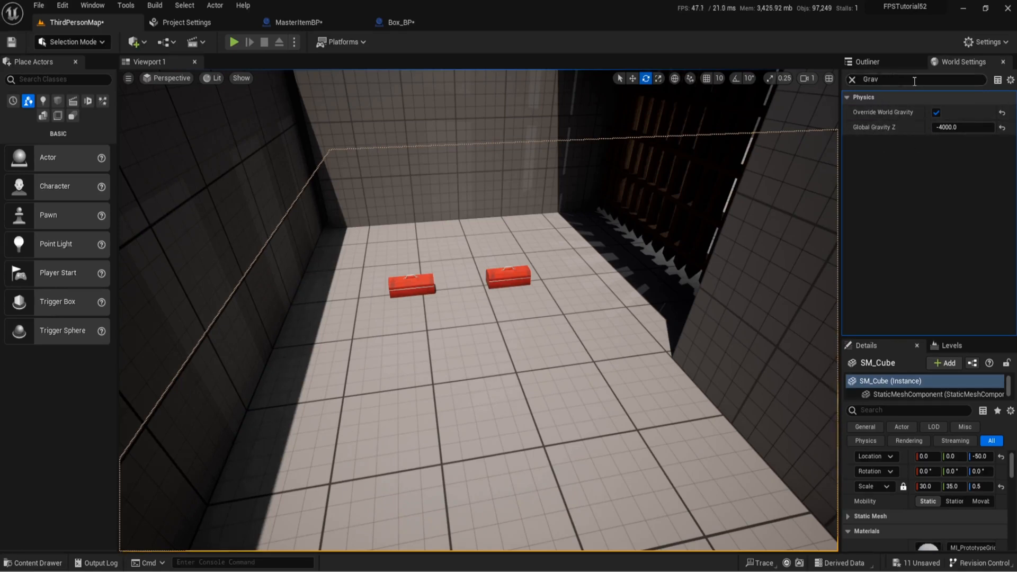
mouse_move(874, 127)
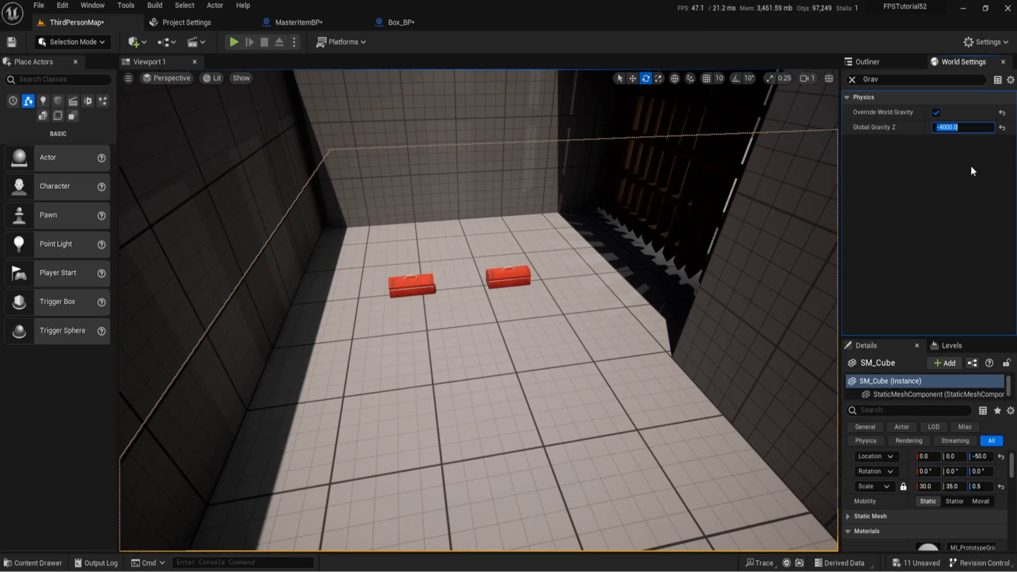
text(0)
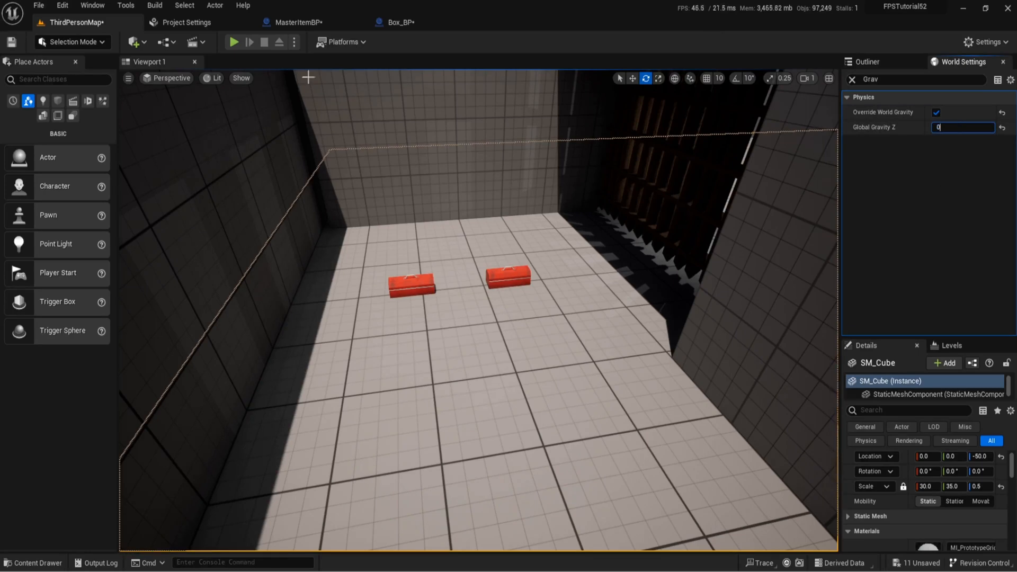
click(234, 41)
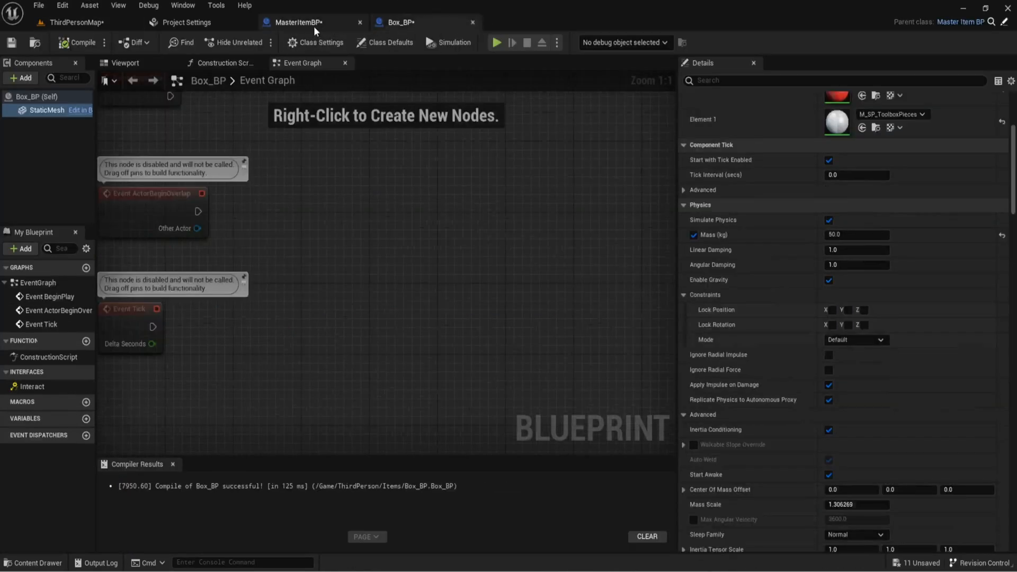
- Set the level's Global Gravity Z back to -4000 in World Settings
click(73, 22)
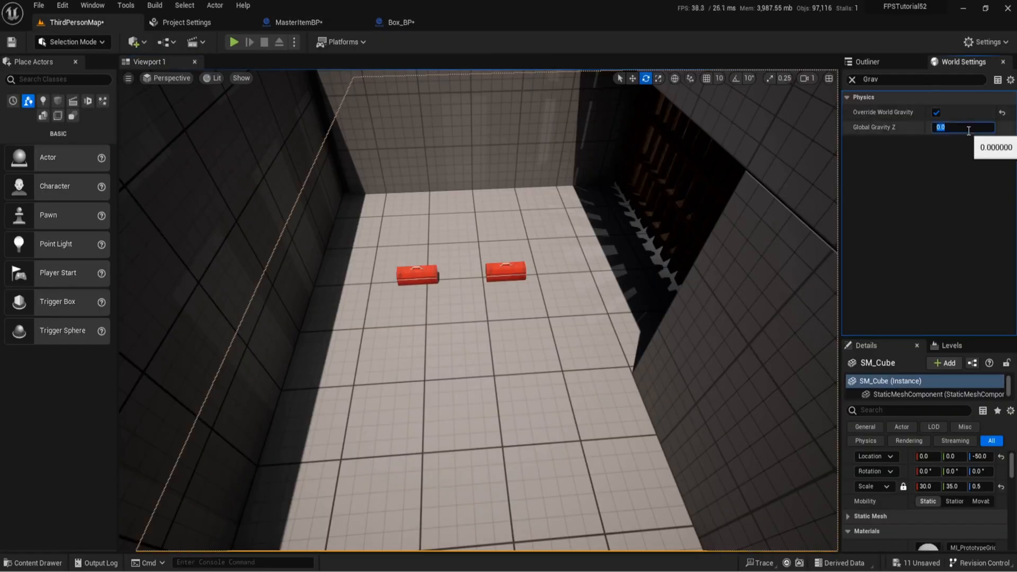
text(-4000)
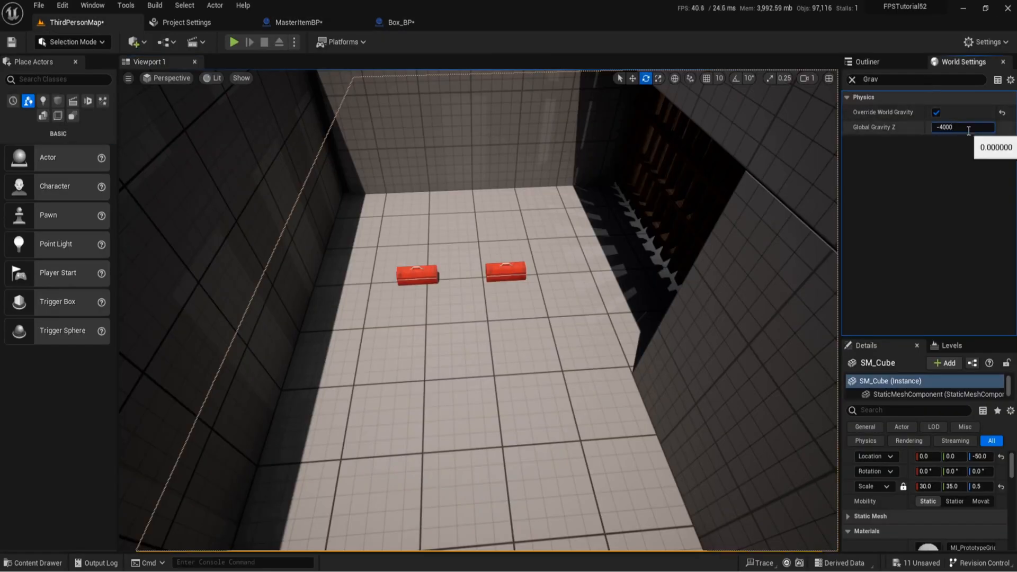
click(295, 22)
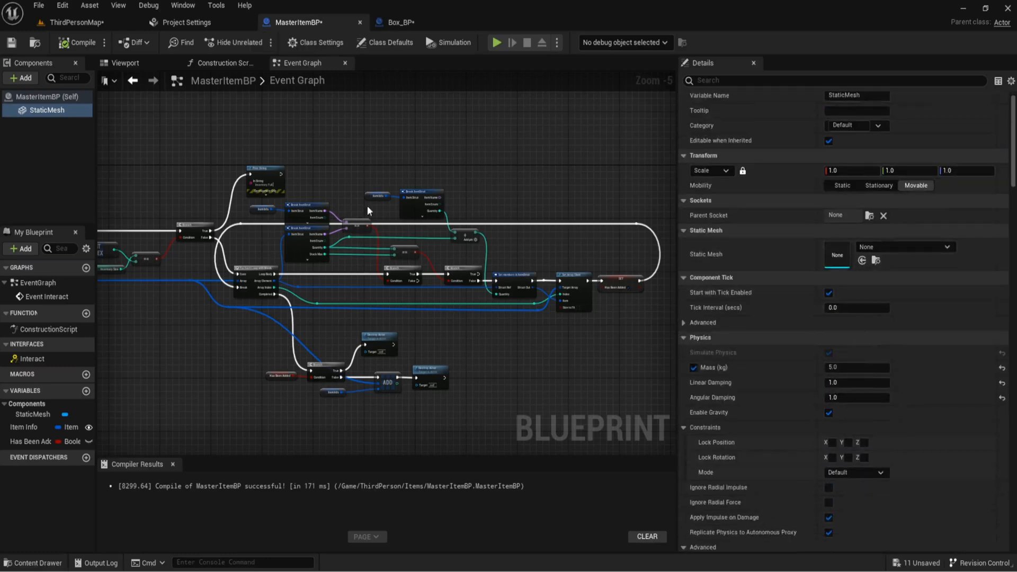
click(73, 22)
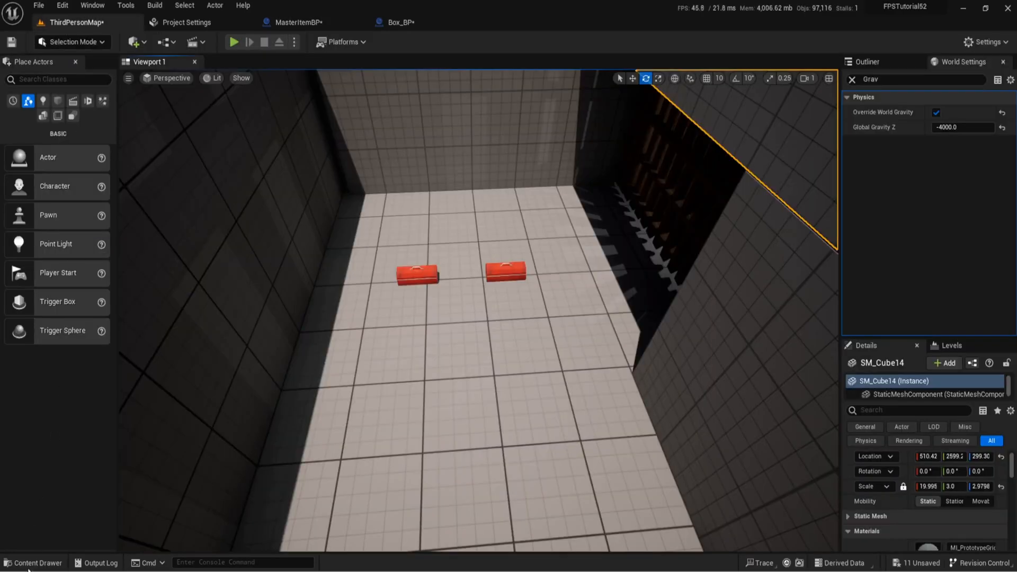
- Browse the Content Drawer to ThirdPerson > Items and search 'ccd'
click(34, 563)
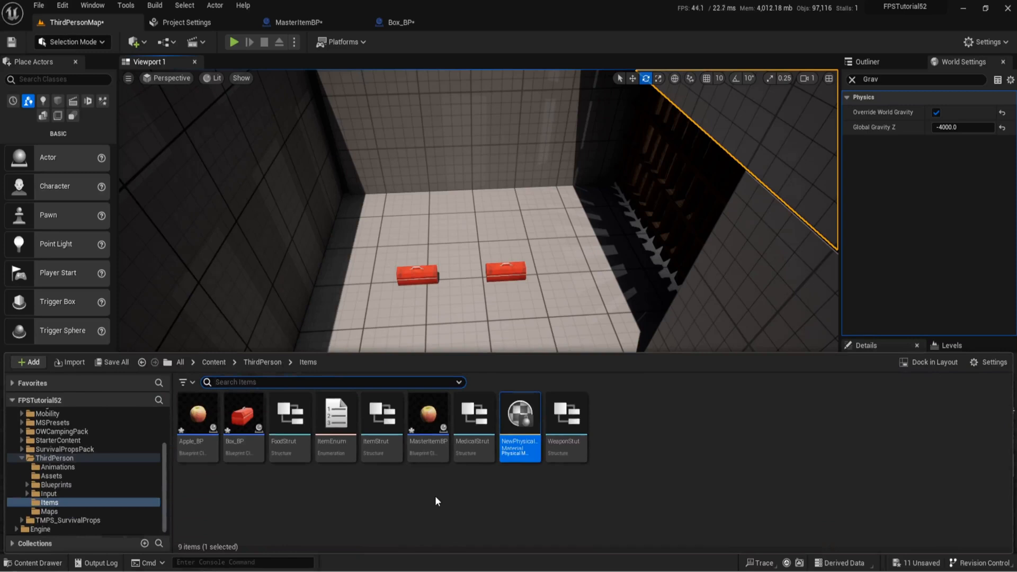
mouse_move(382, 428)
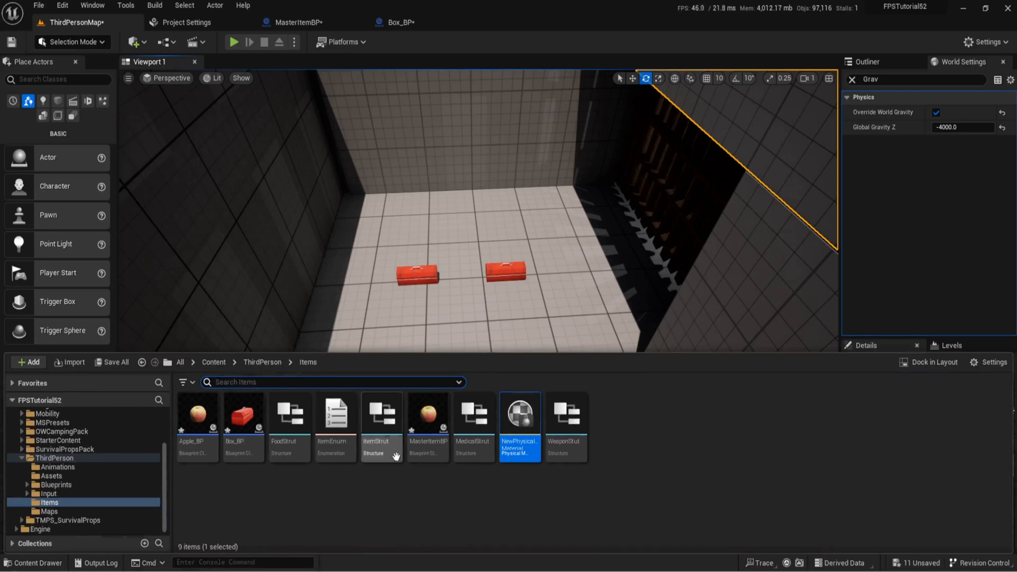
click(298, 23)
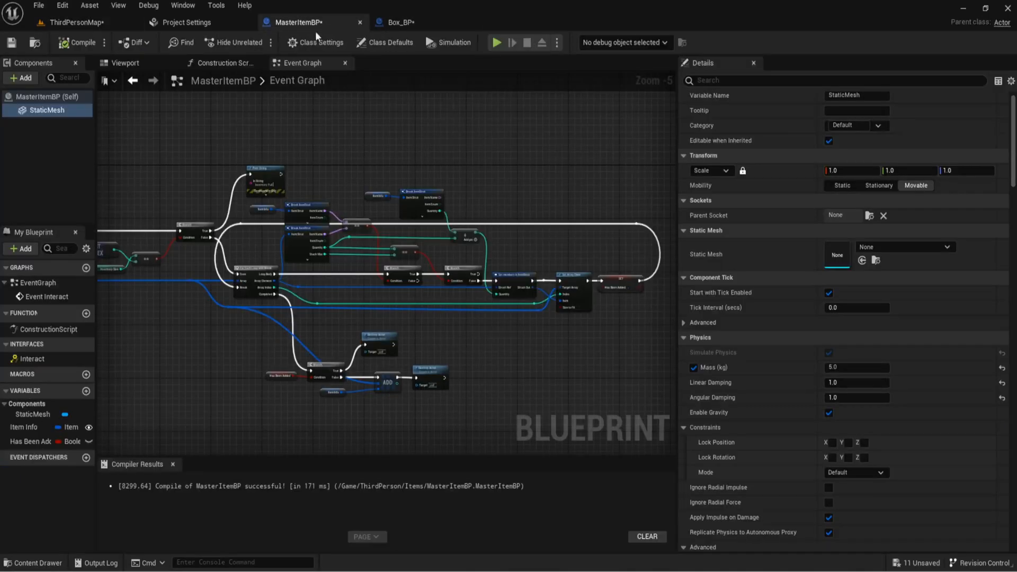
text(ccd)
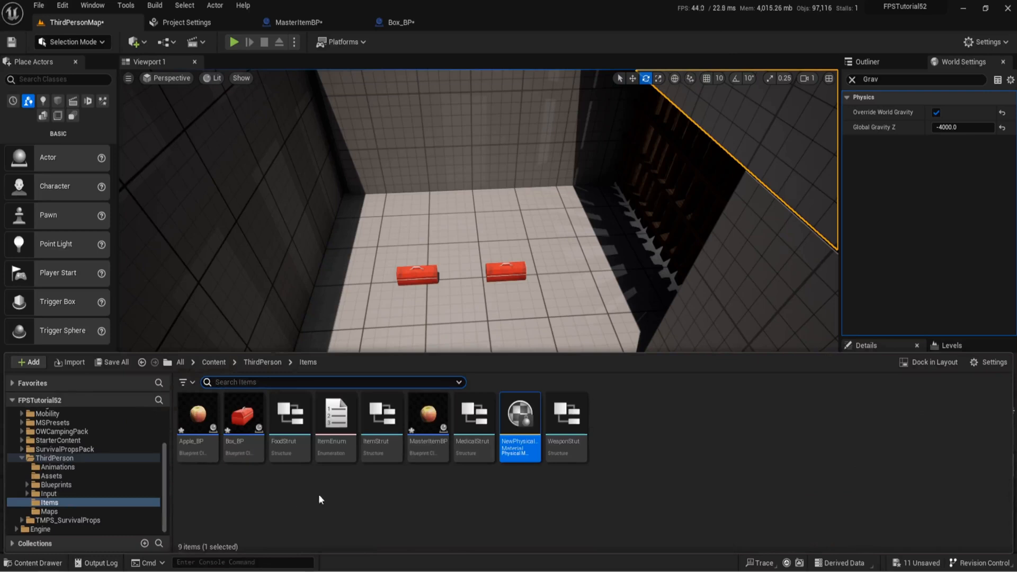
mouse_move(658, 424)
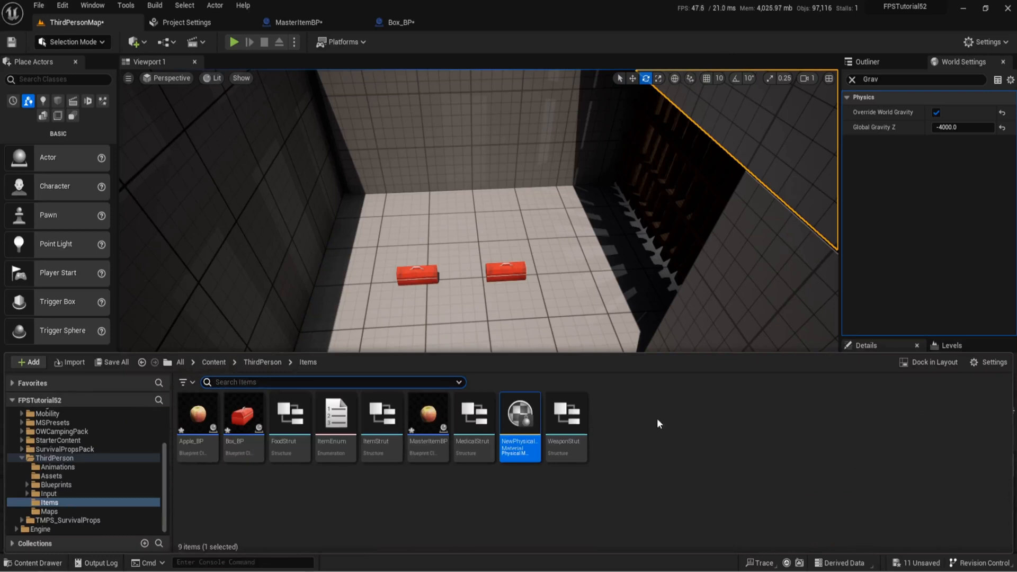
- Assign the Food_Fruit_Apple_01 static mesh to Apple_BP's StaticMesh component
double_click(197, 412)
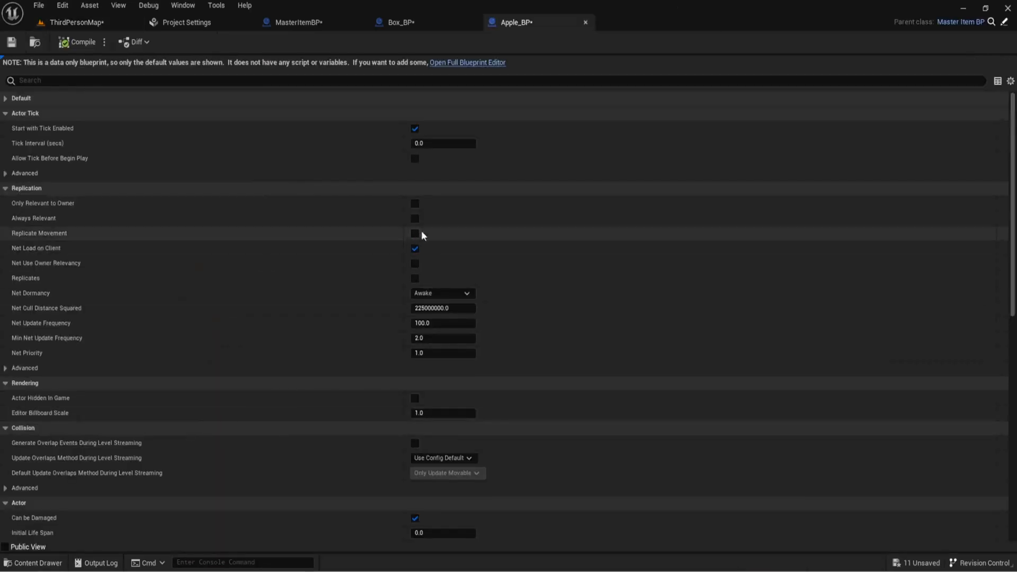
click(466, 63)
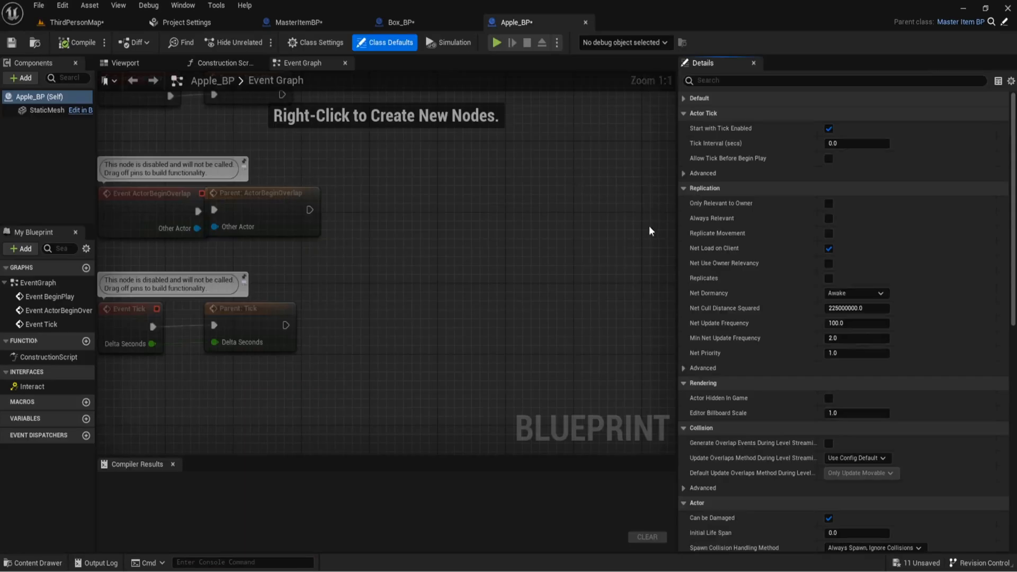
mouse_move(252, 249)
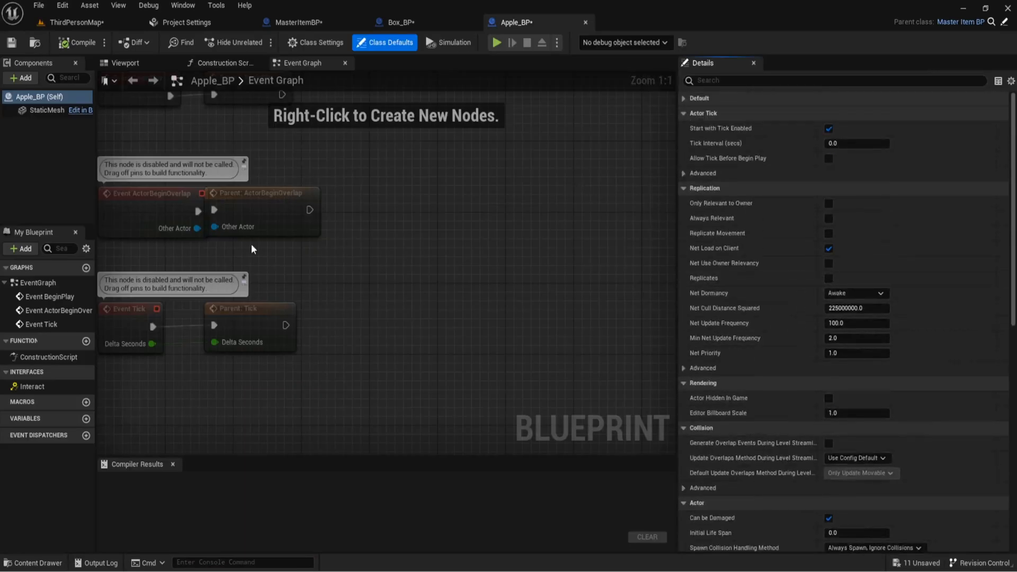
scroll(down, 3)
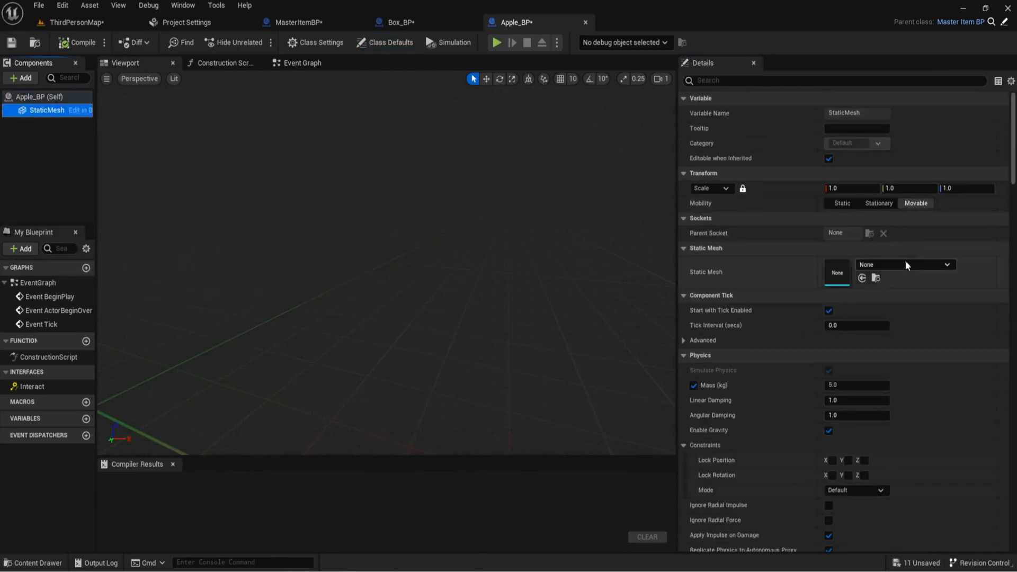
click(904, 265)
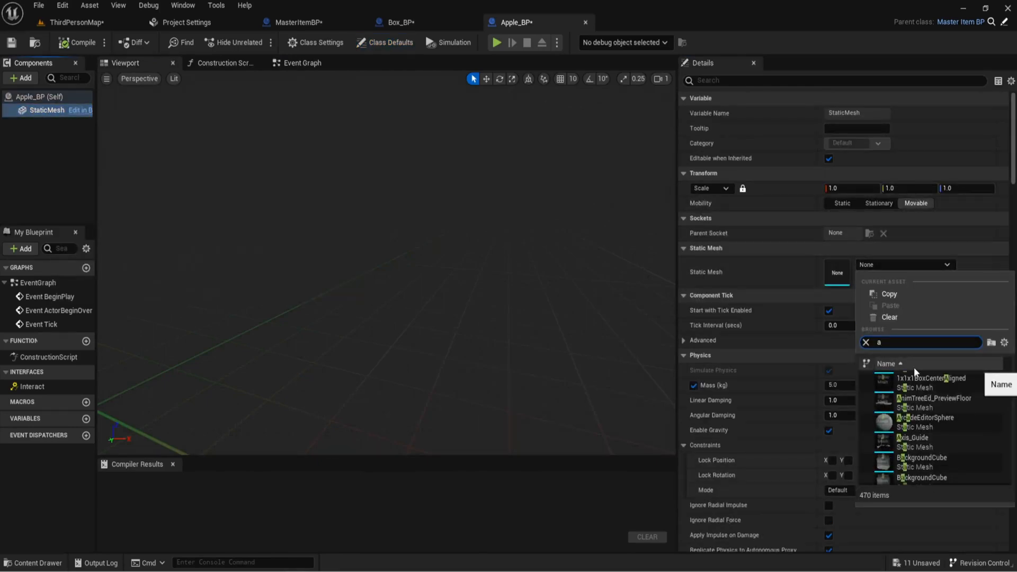
text(pple)
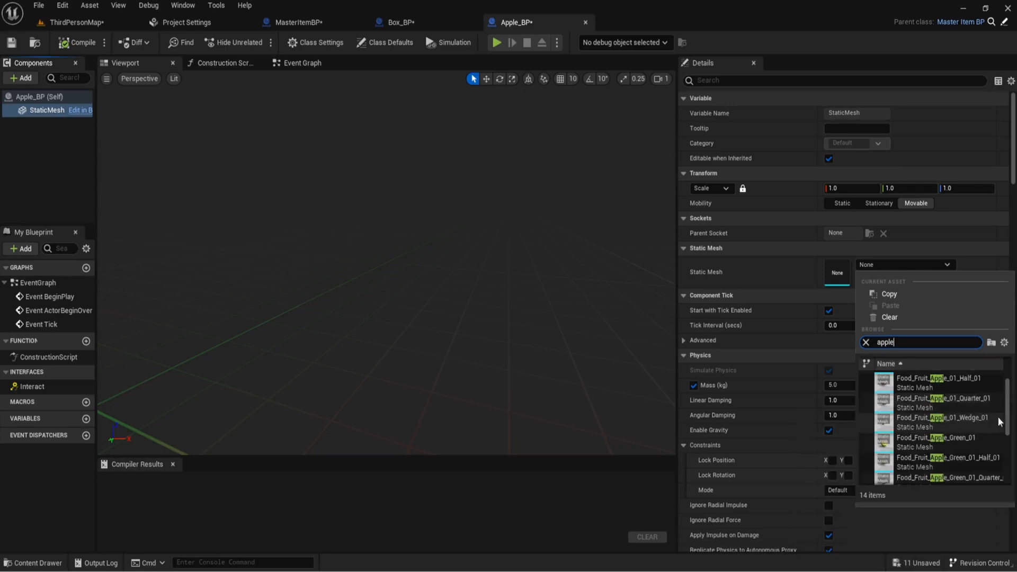
click(940, 381)
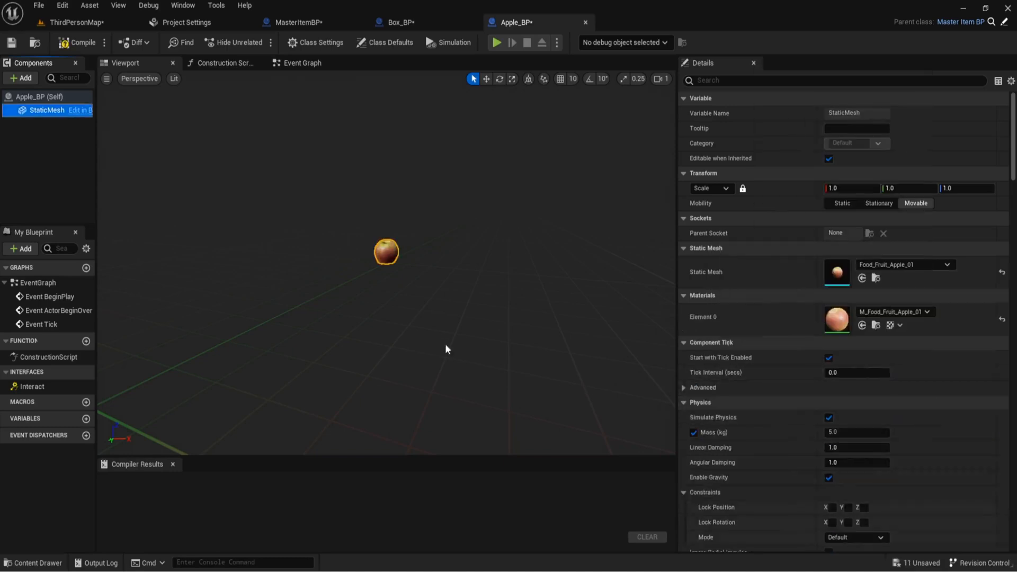
click(76, 21)
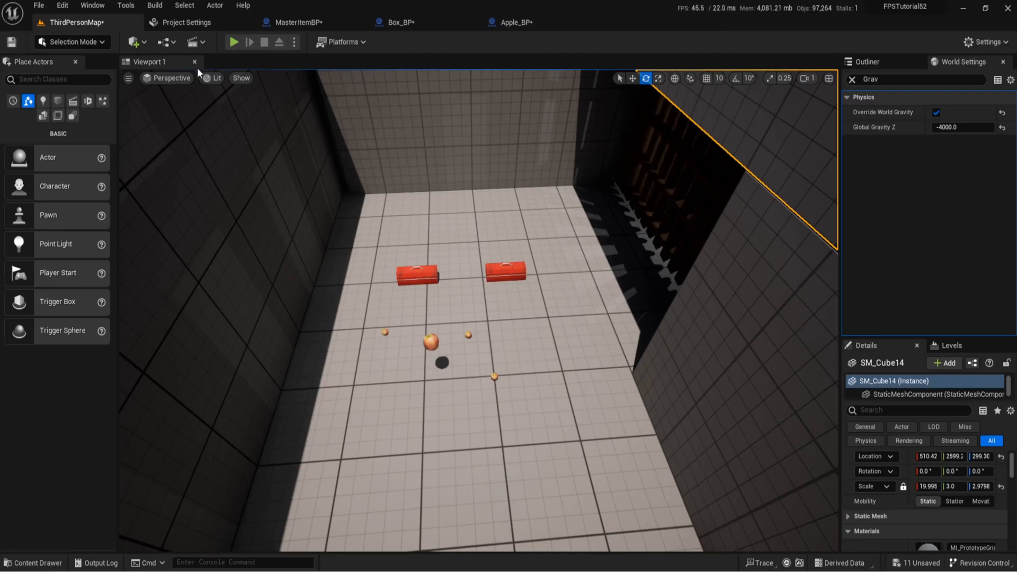
- Browse the content browser to Content > Food_Pack_01 > Meshes from the Apple_BP editor
click(33, 562)
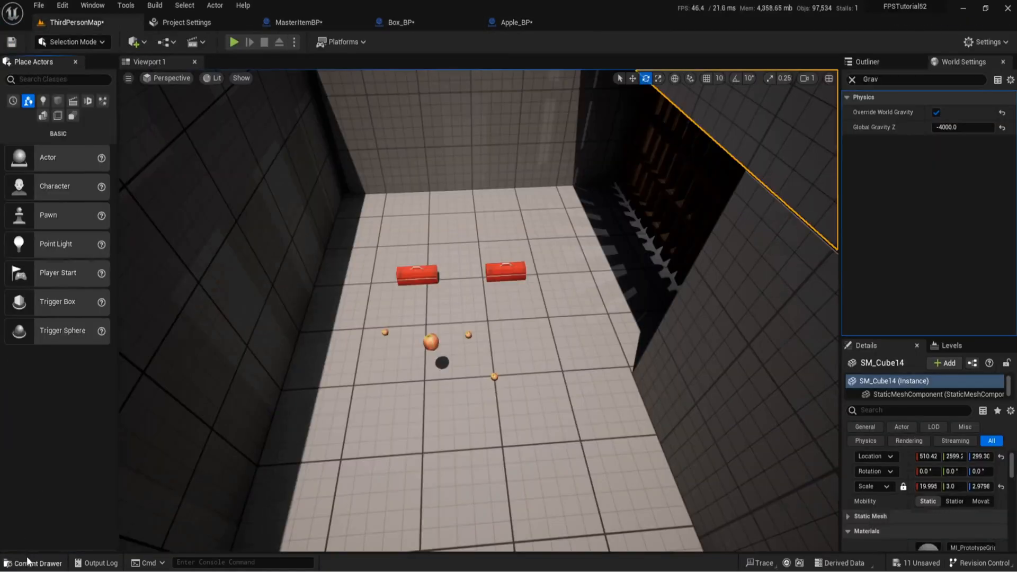
click(33, 563)
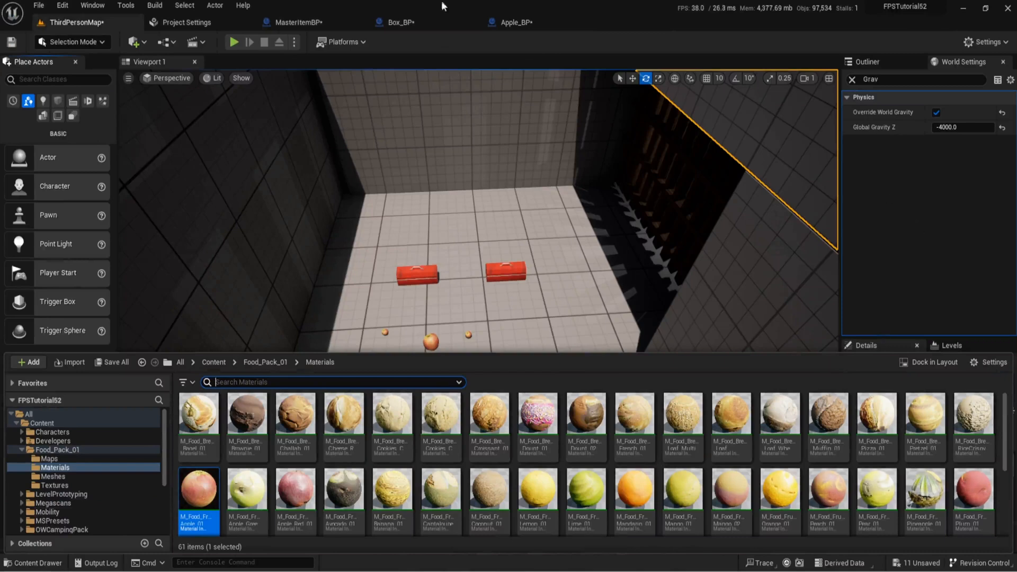
click(514, 23)
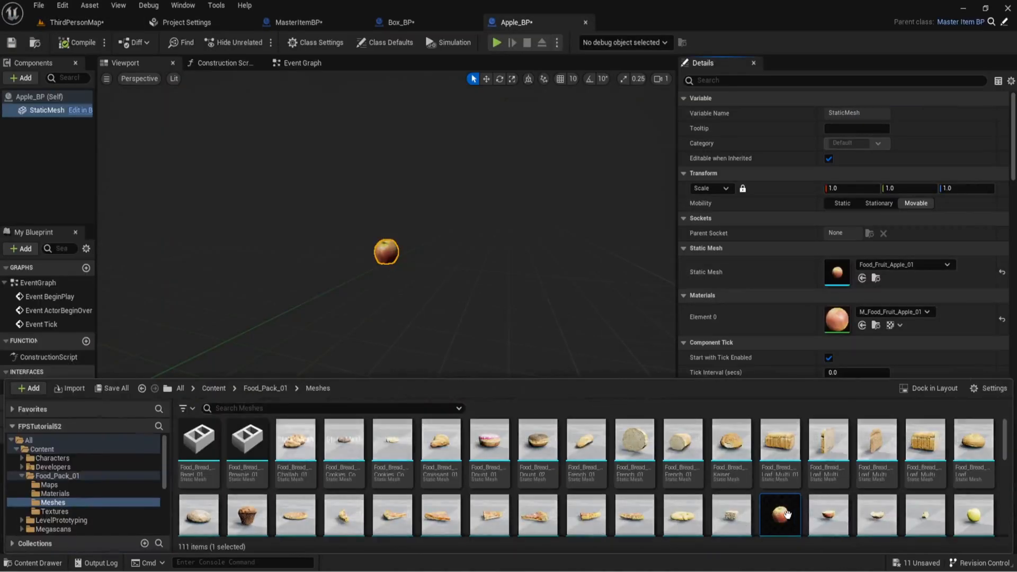
- Add Sphere Simplified Collision to the Food_Fruit_Apple_01 mesh and undo the extra one
double_click(779, 515)
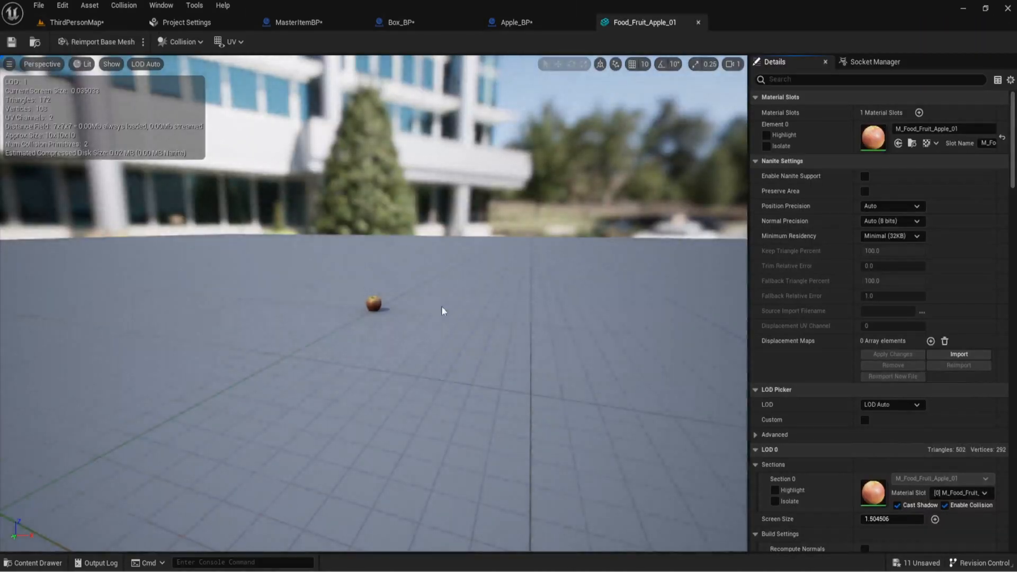
click(180, 41)
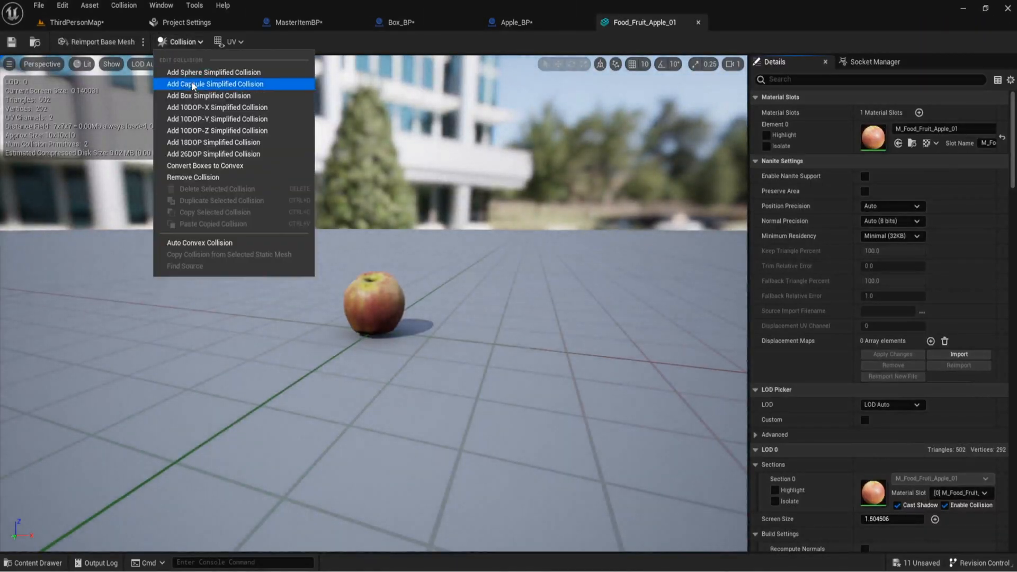
mouse_move(213, 72)
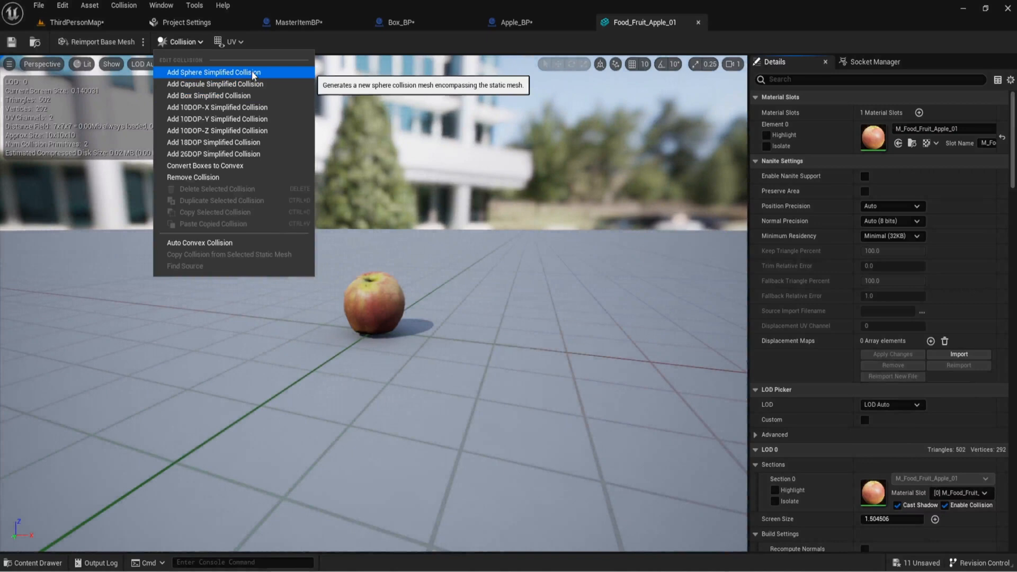
click(213, 72)
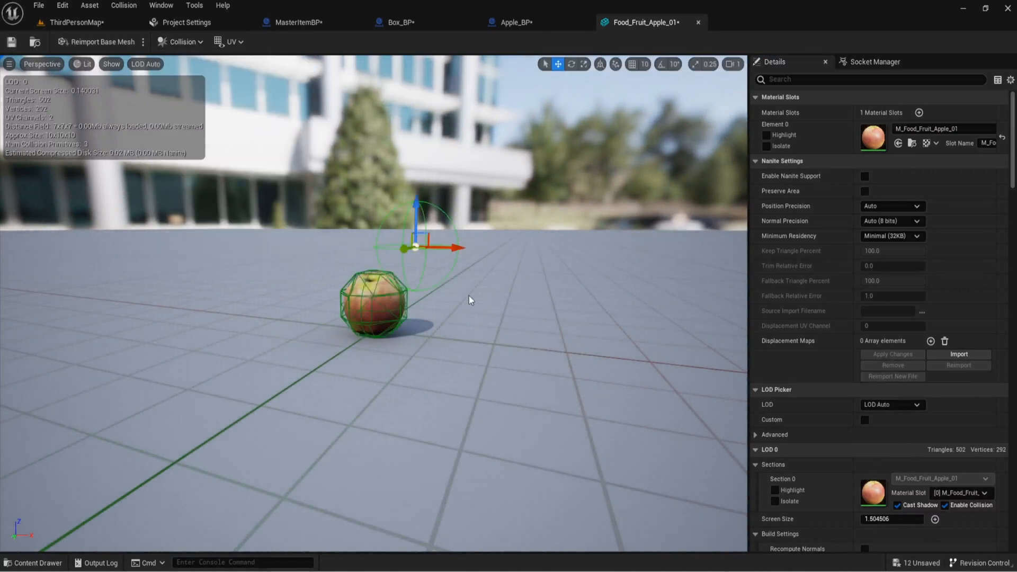
key(ctrl+z)
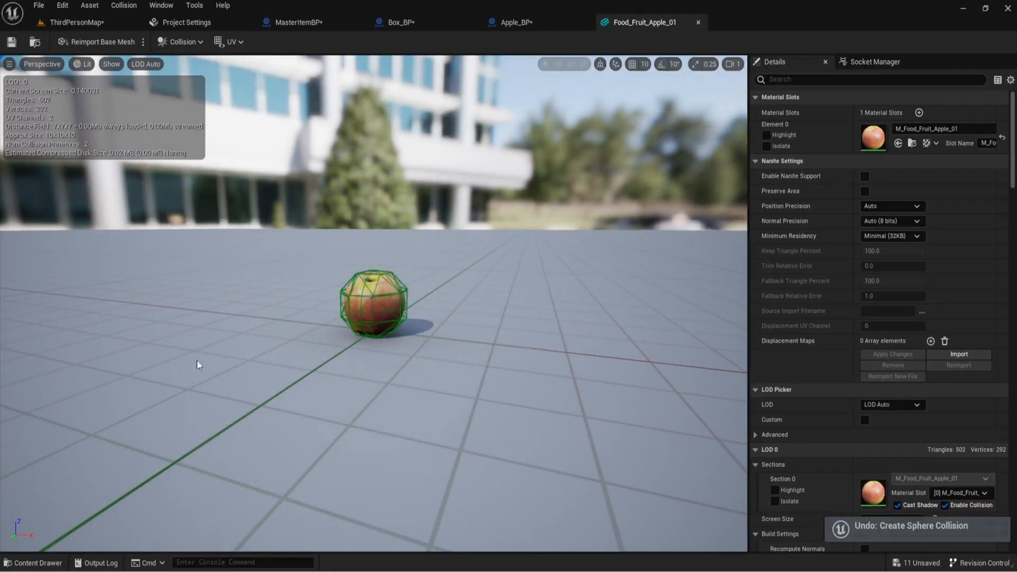
- Review the apple mesh's convex BlockAll collision details, then return to the level map
scroll(down, 3)
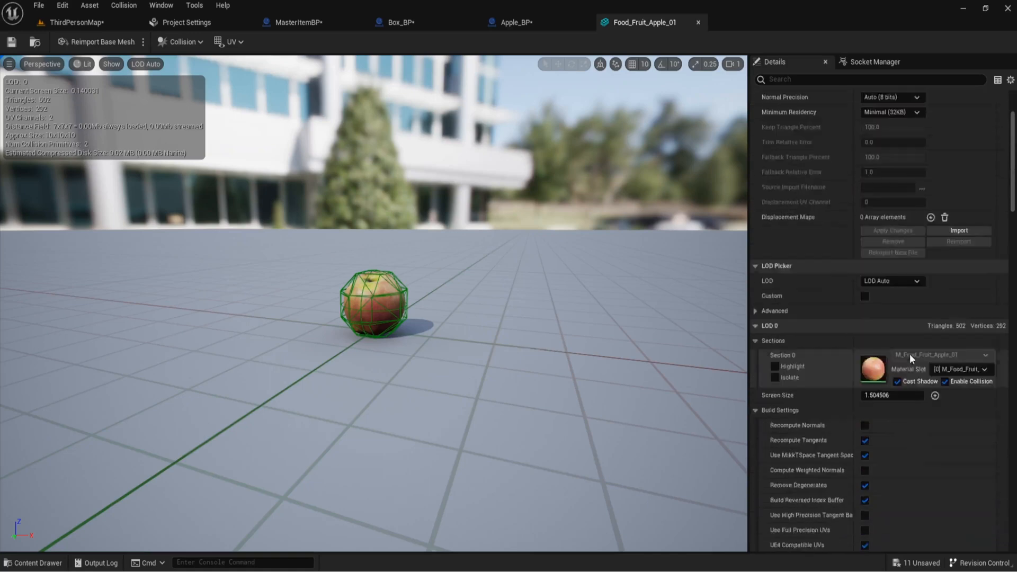
scroll(down, 3)
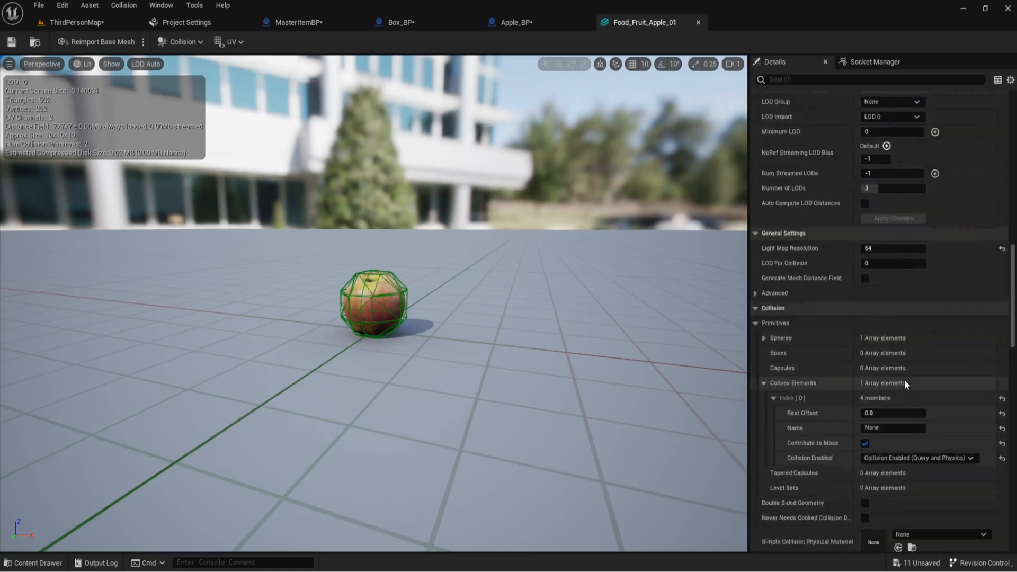
scroll(down, 3)
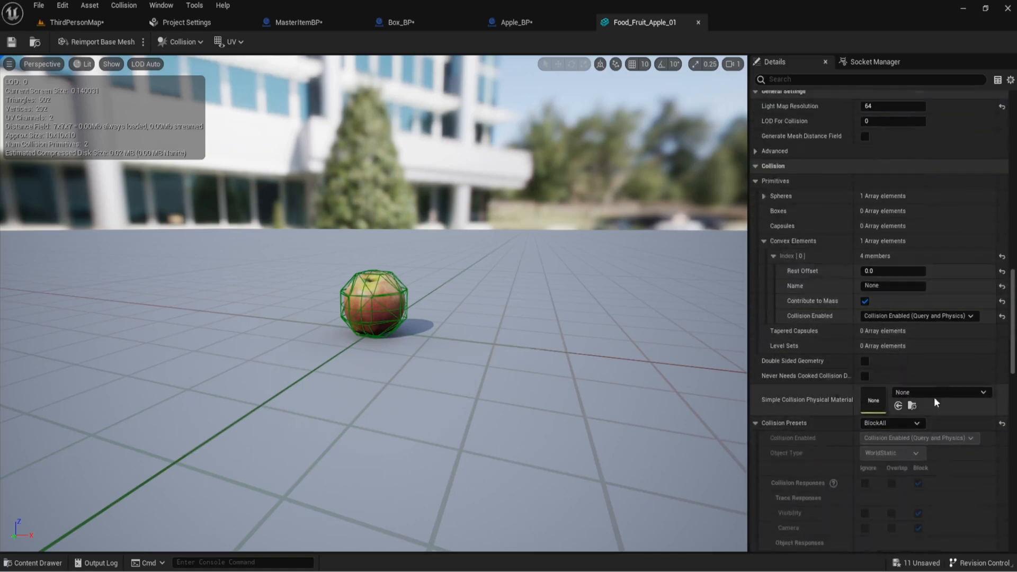
scroll(down, 3)
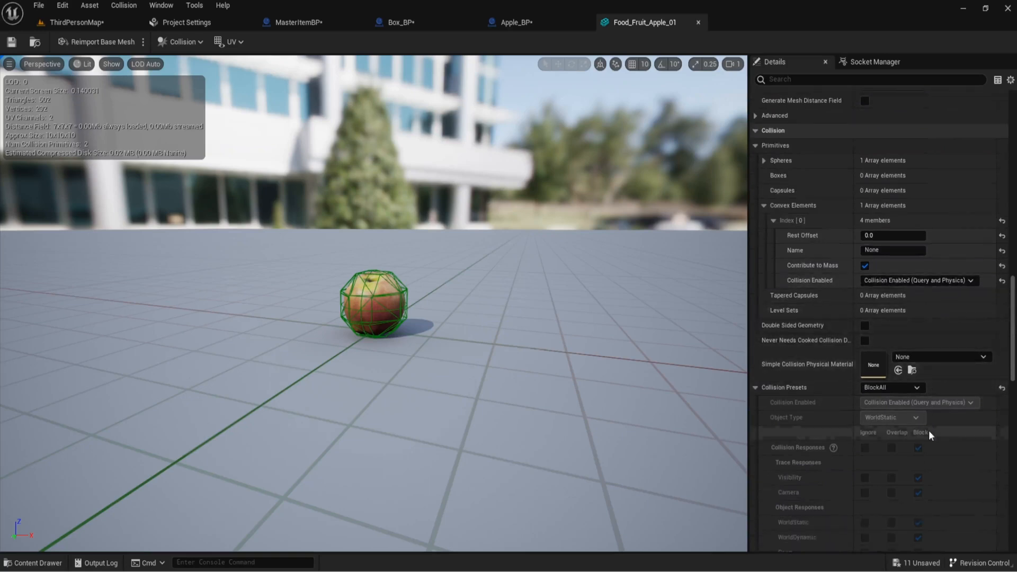
scroll(down, 3)
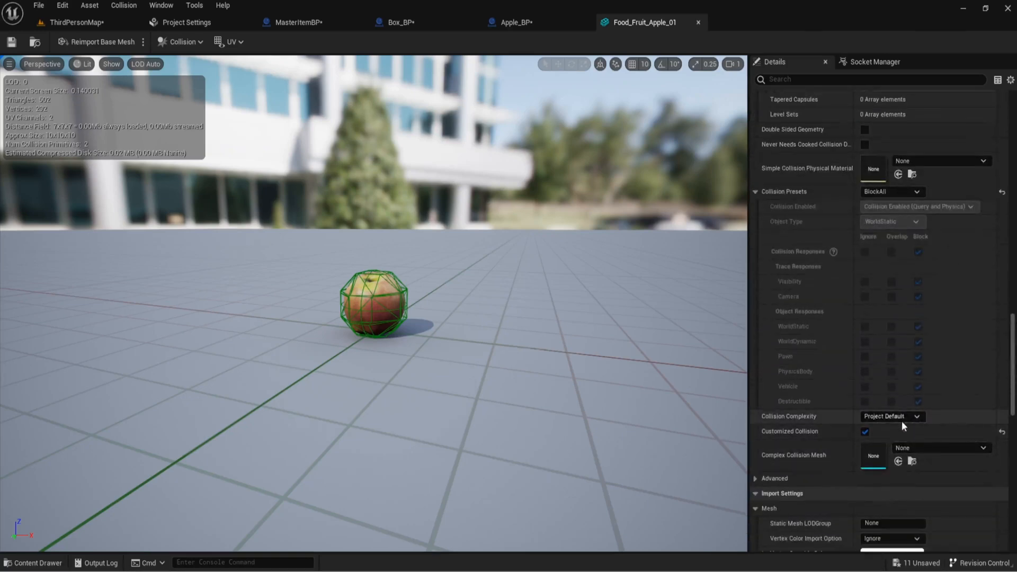
click(187, 22)
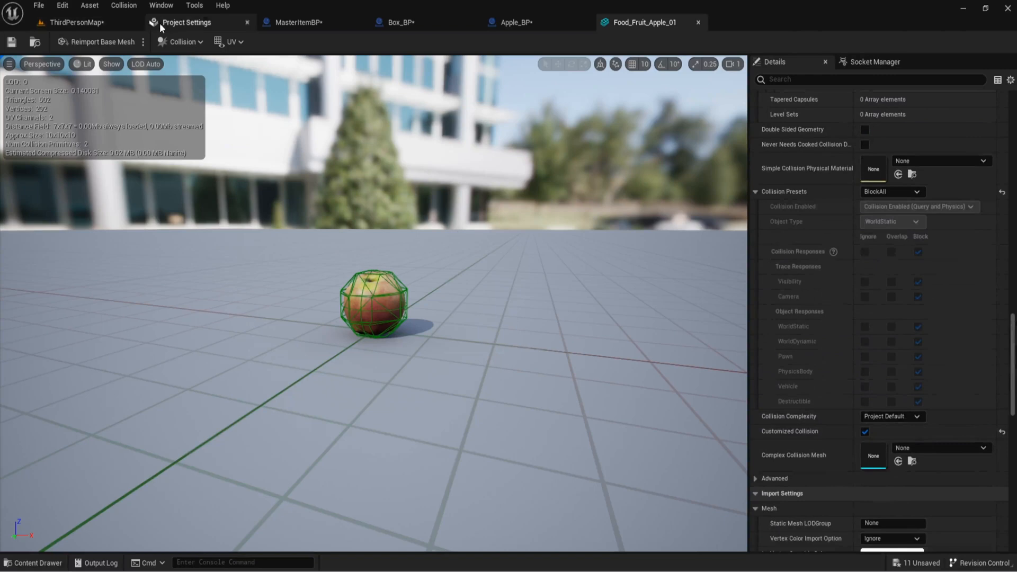
click(180, 41)
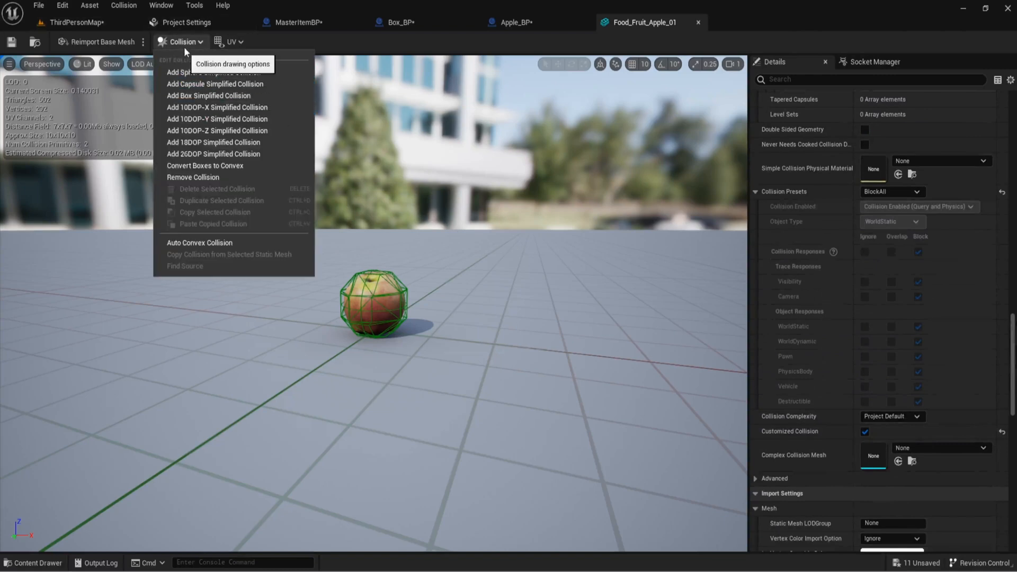
click(193, 202)
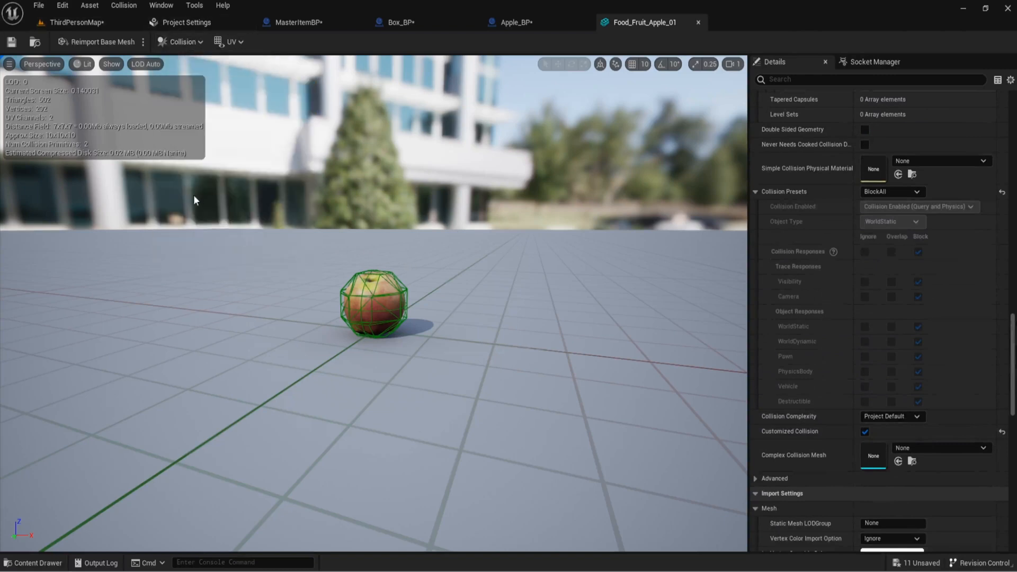
mouse_move(313, 233)
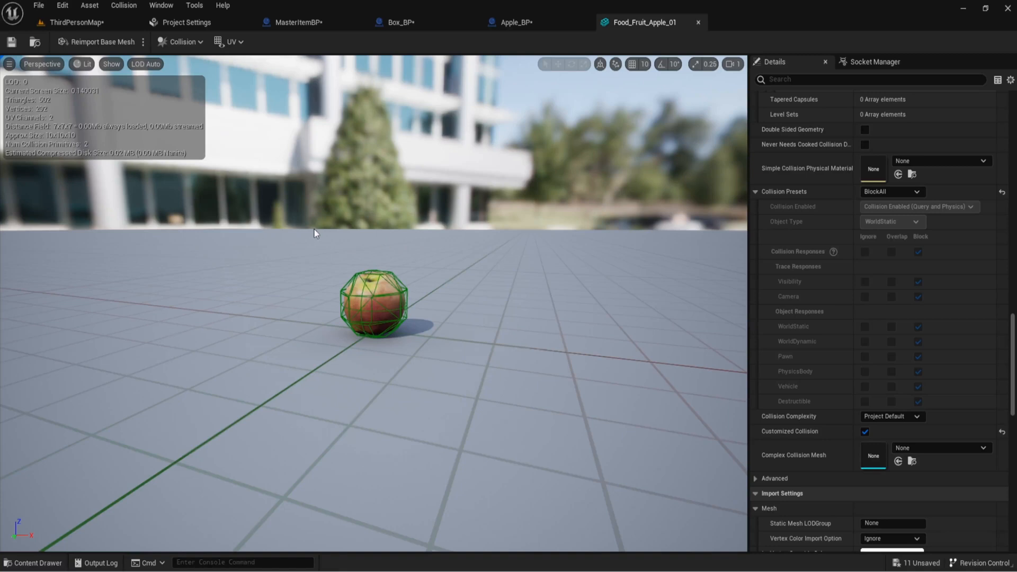
mouse_move(300, 387)
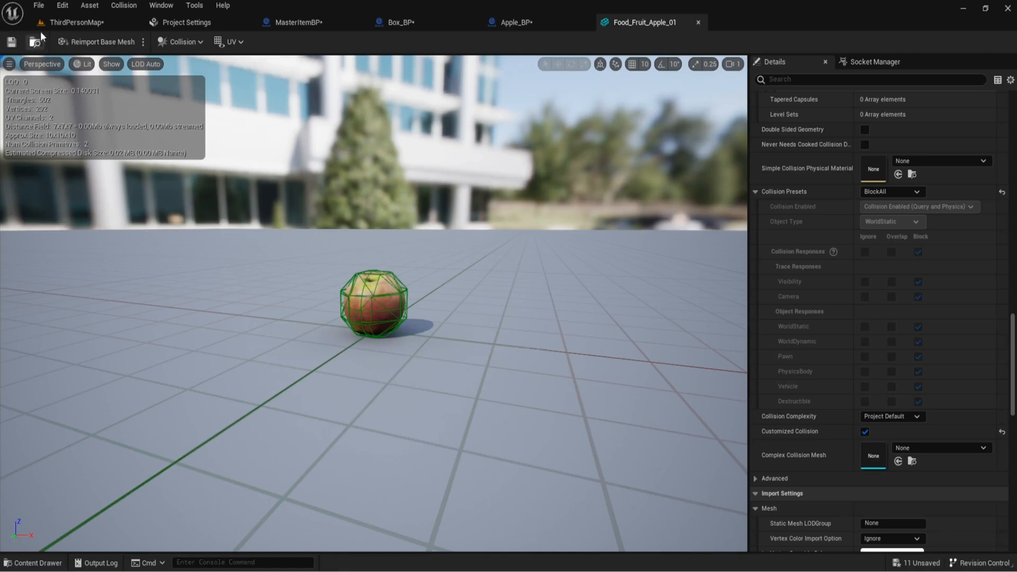
click(74, 22)
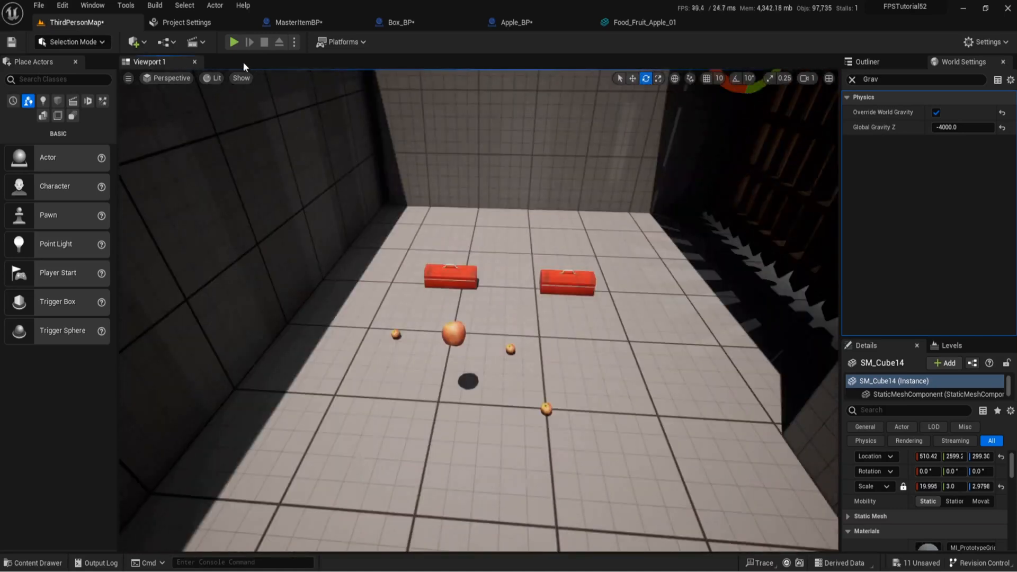
- Run a play test kicking the boxes and apples around, then stop the session
click(233, 41)
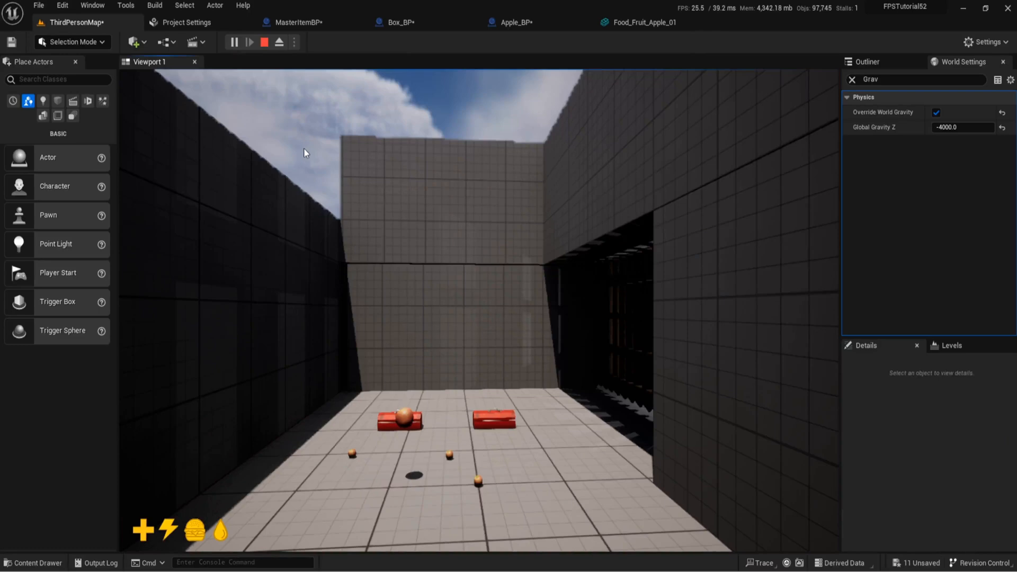
click(249, 41)
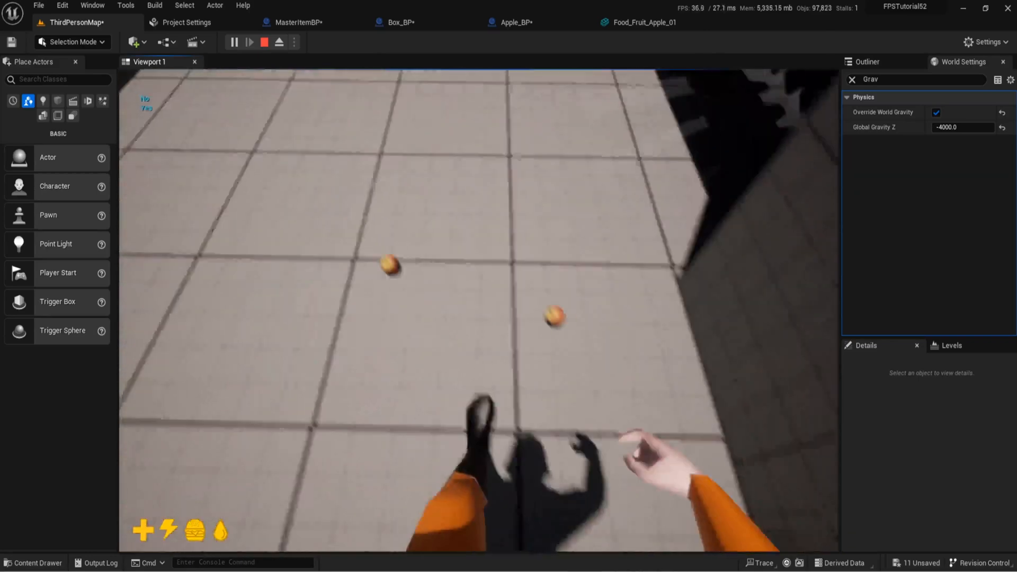
click(264, 41)
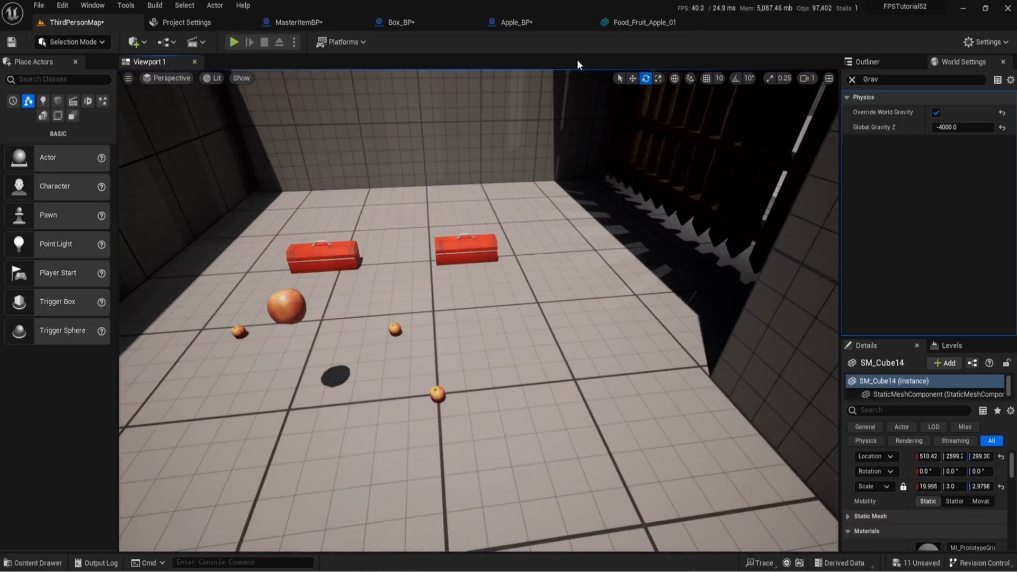
click(643, 22)
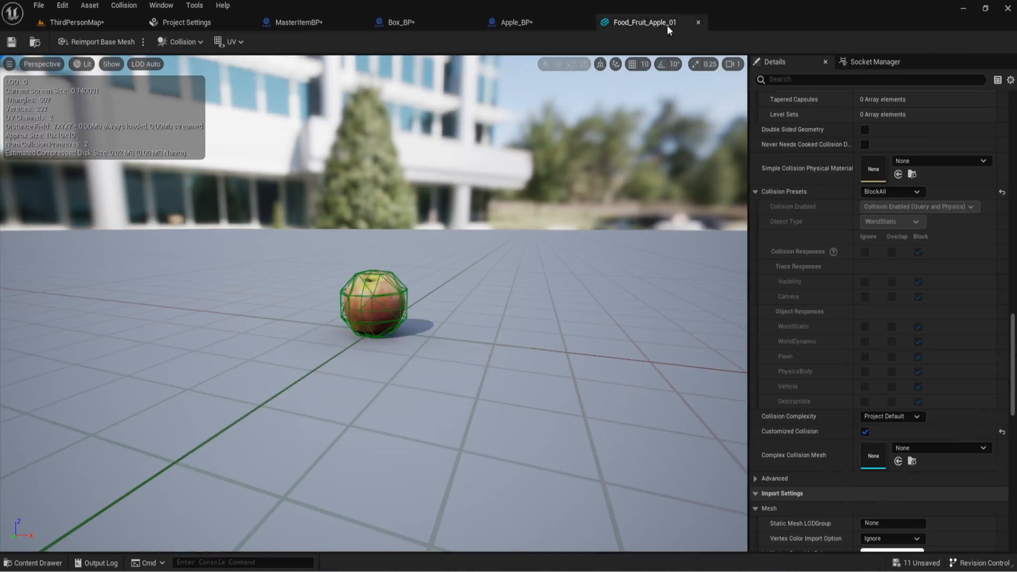
click(74, 22)
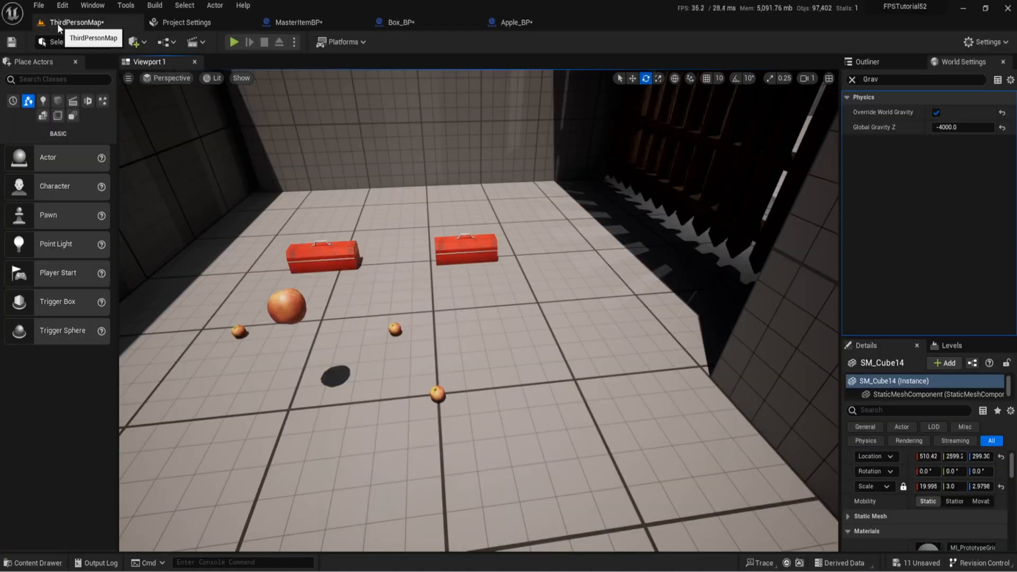